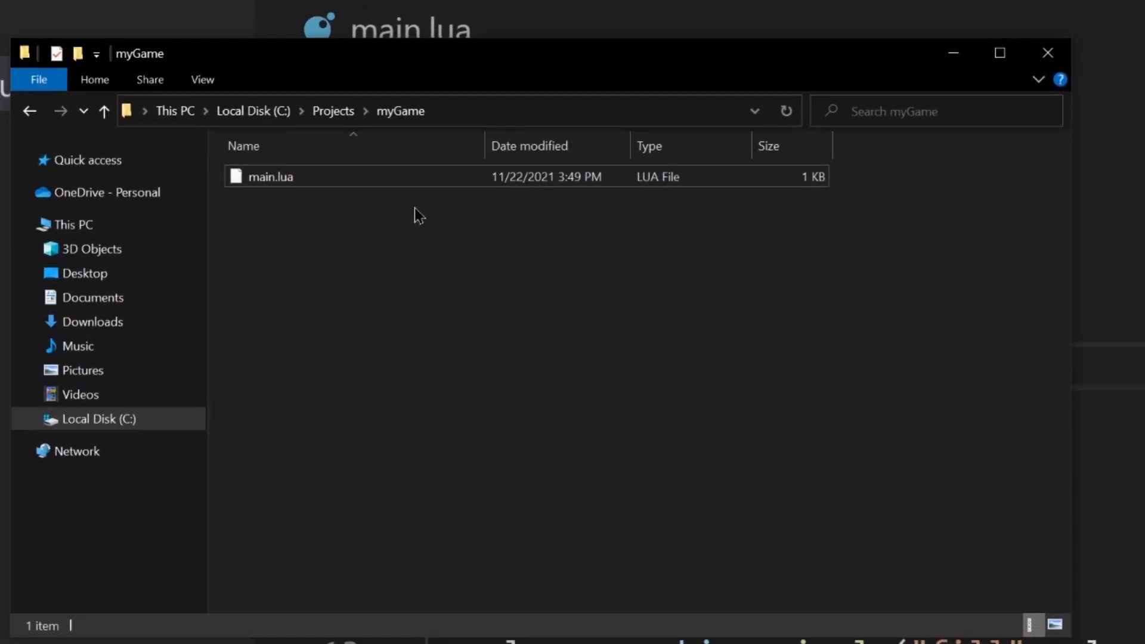
Step: Create a new folder named 'sounds' in myGame alongside main.lua
click(270, 176)
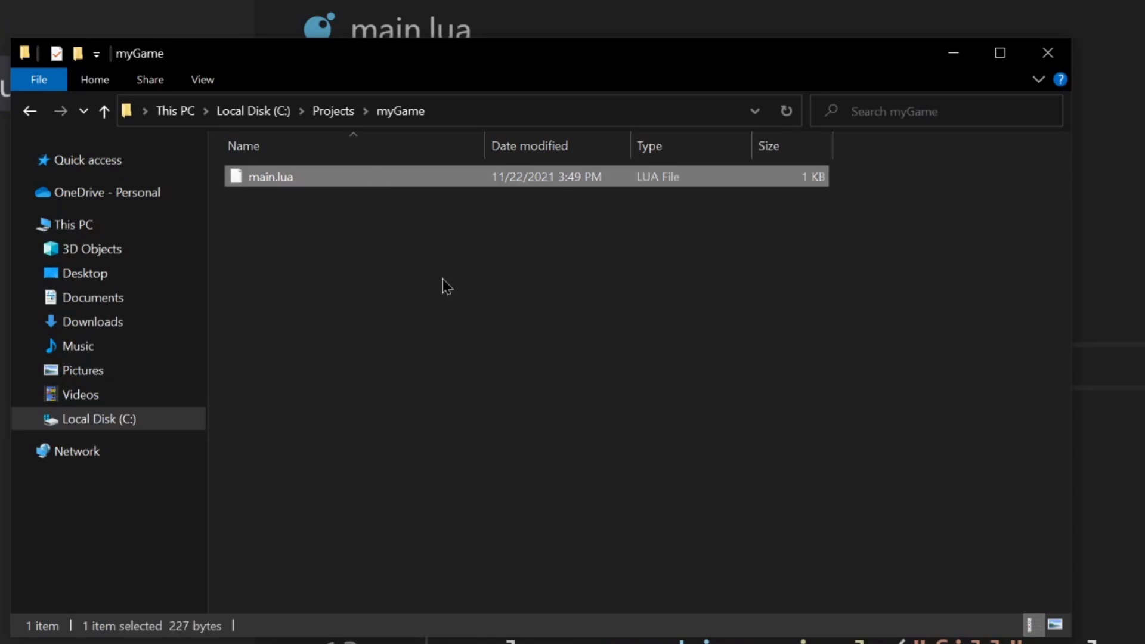
right_click(445, 285)
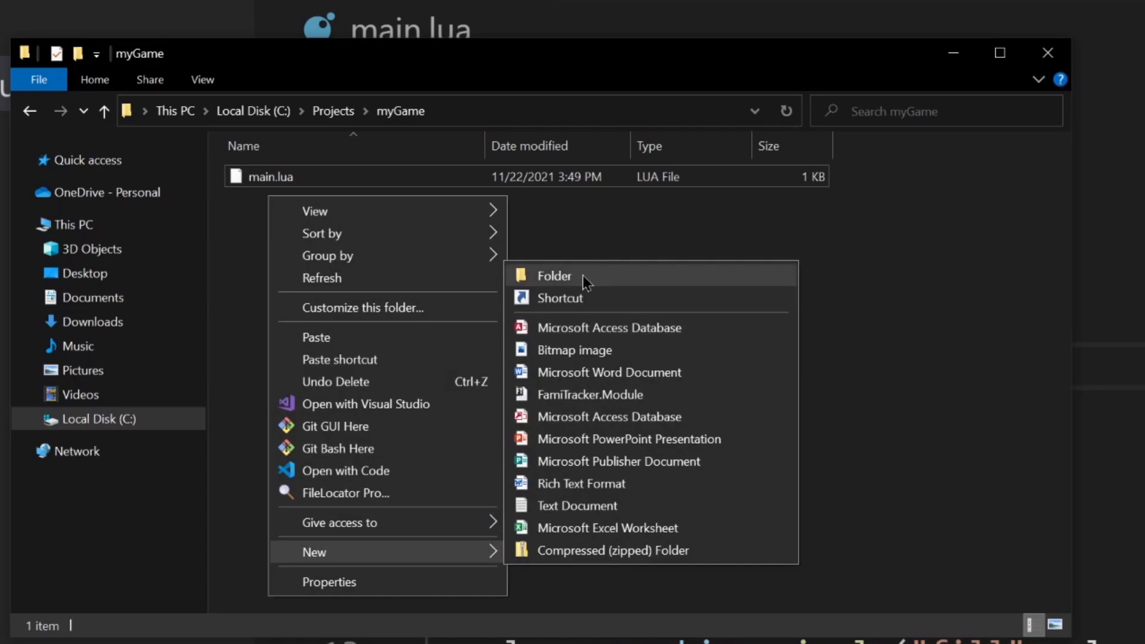
click(553, 276)
text(sounds)
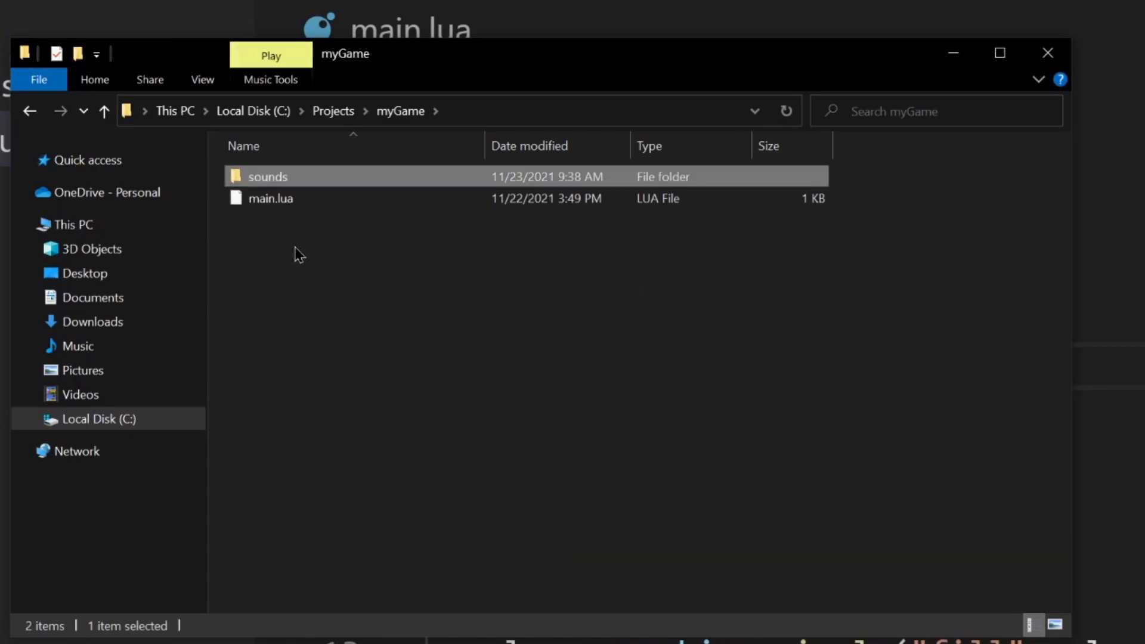
Step: Open the sounds folder and preview blip.wav and music.mp3 in the media player
double_click(267, 176)
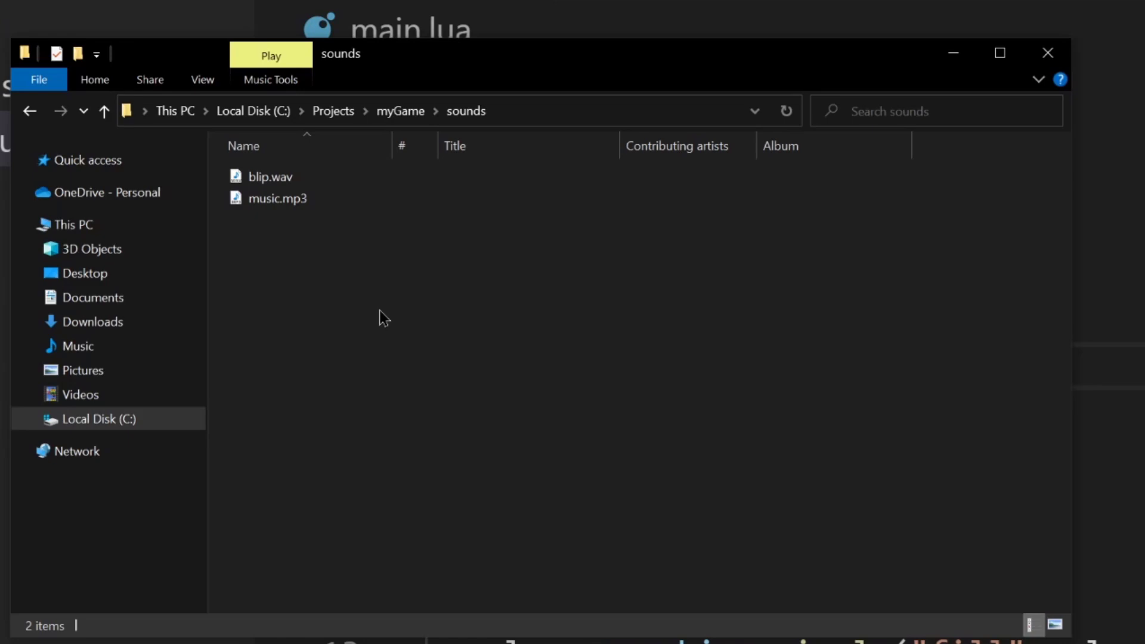
double_click(270, 176)
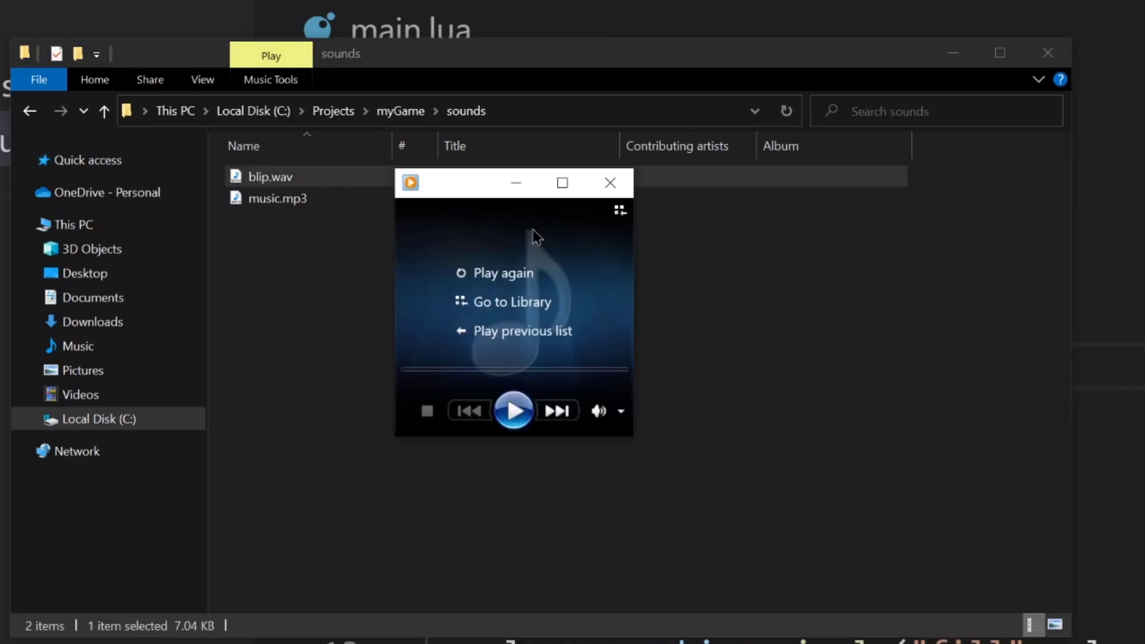
mouse_move(513, 410)
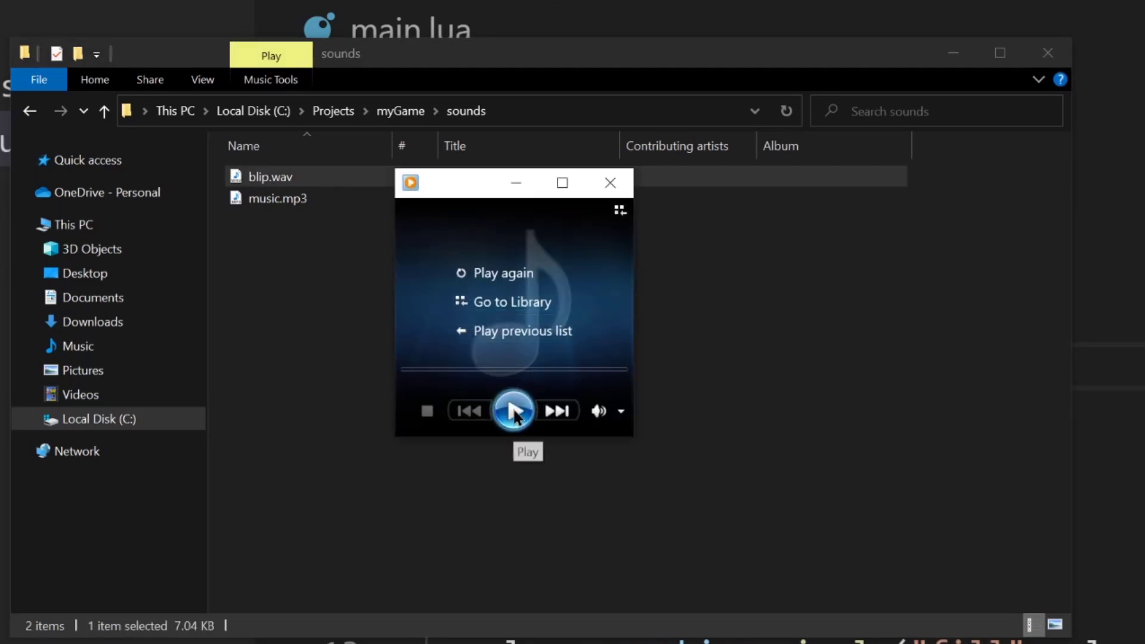
click(513, 410)
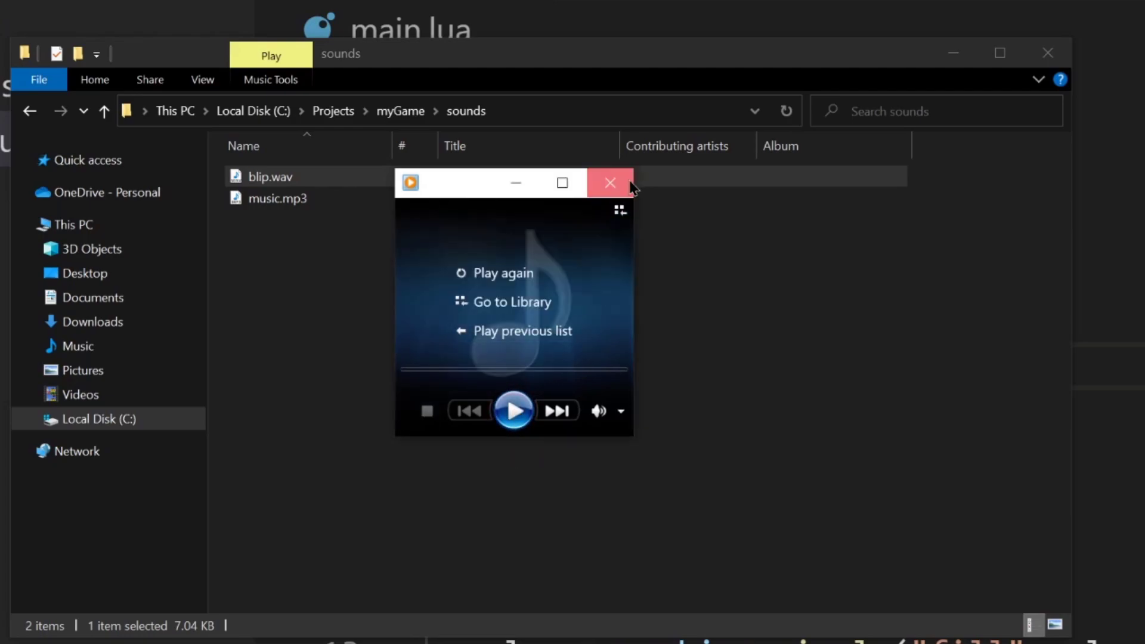
click(609, 182)
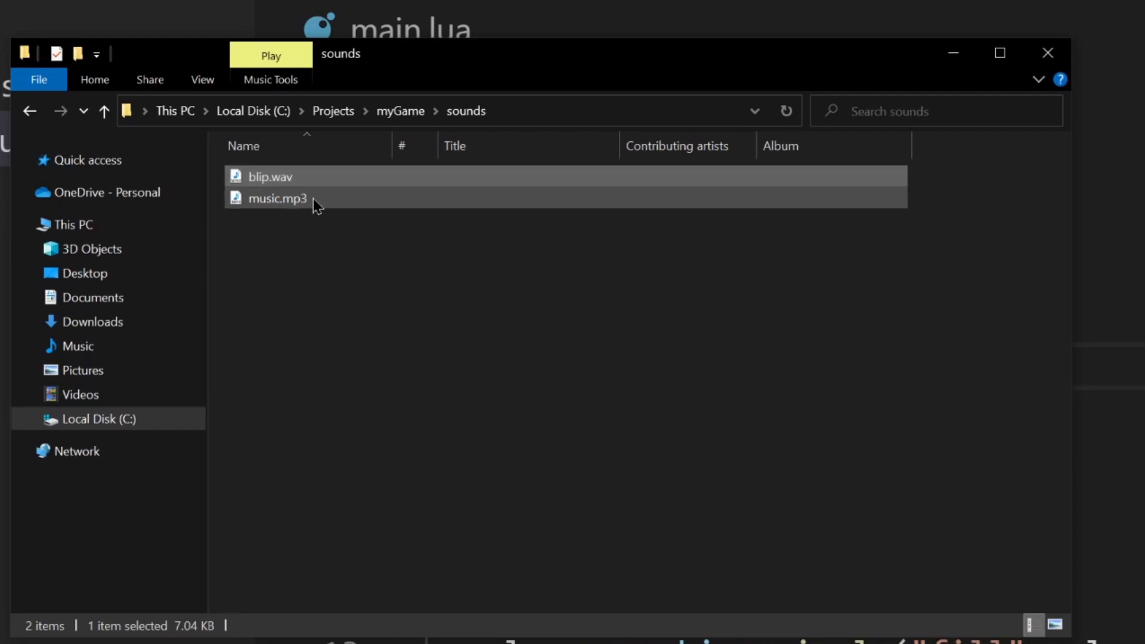
double_click(276, 198)
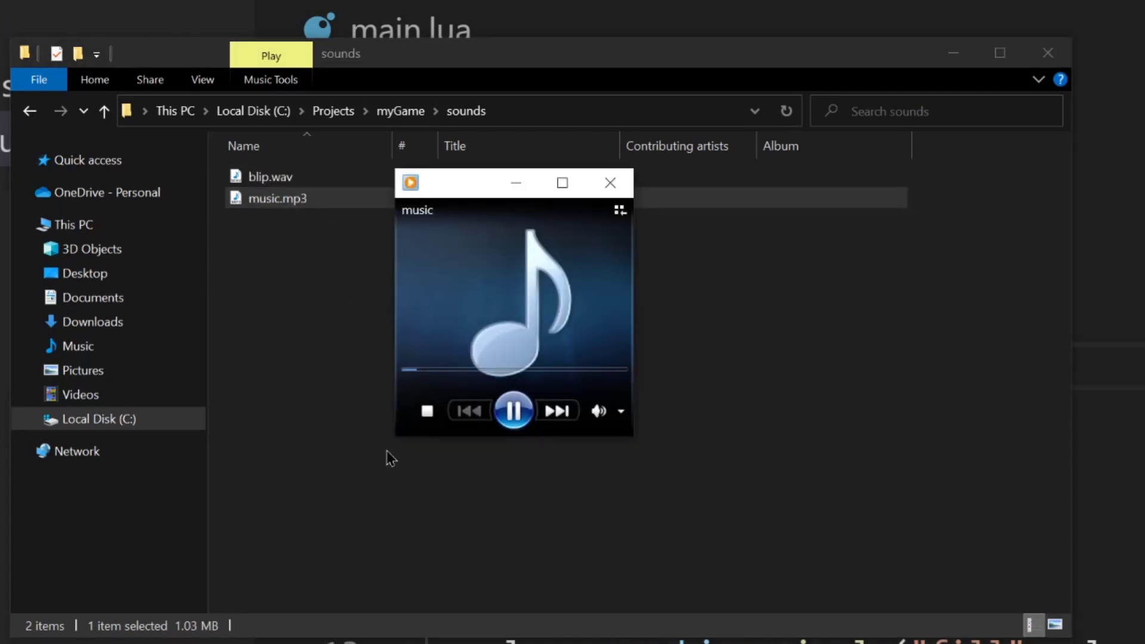
click(270, 176)
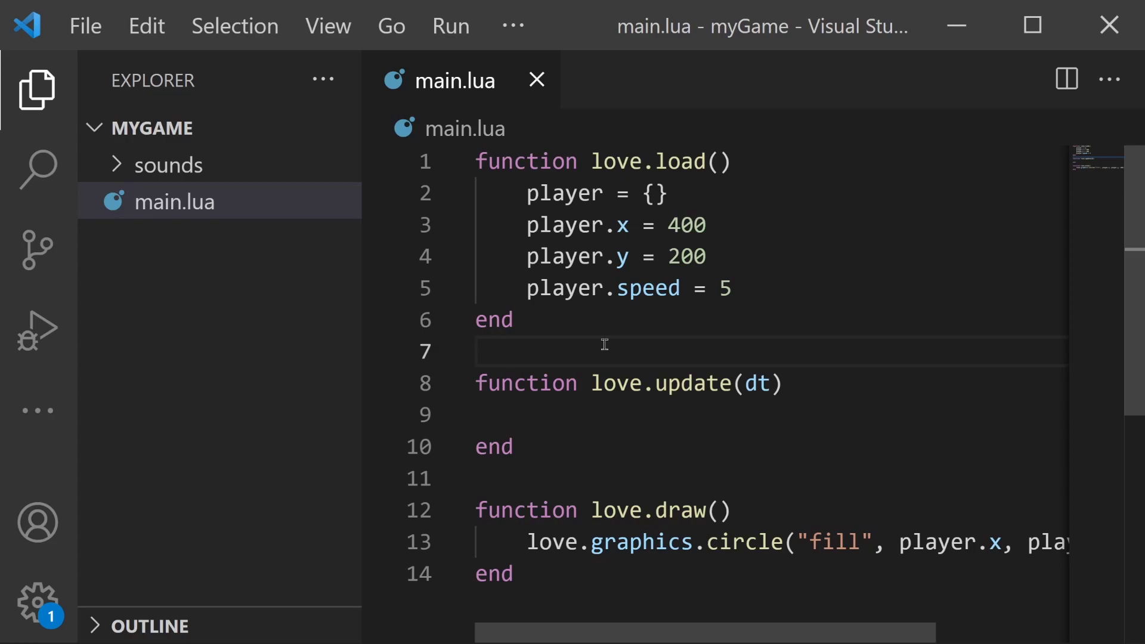
mouse_move(143, 191)
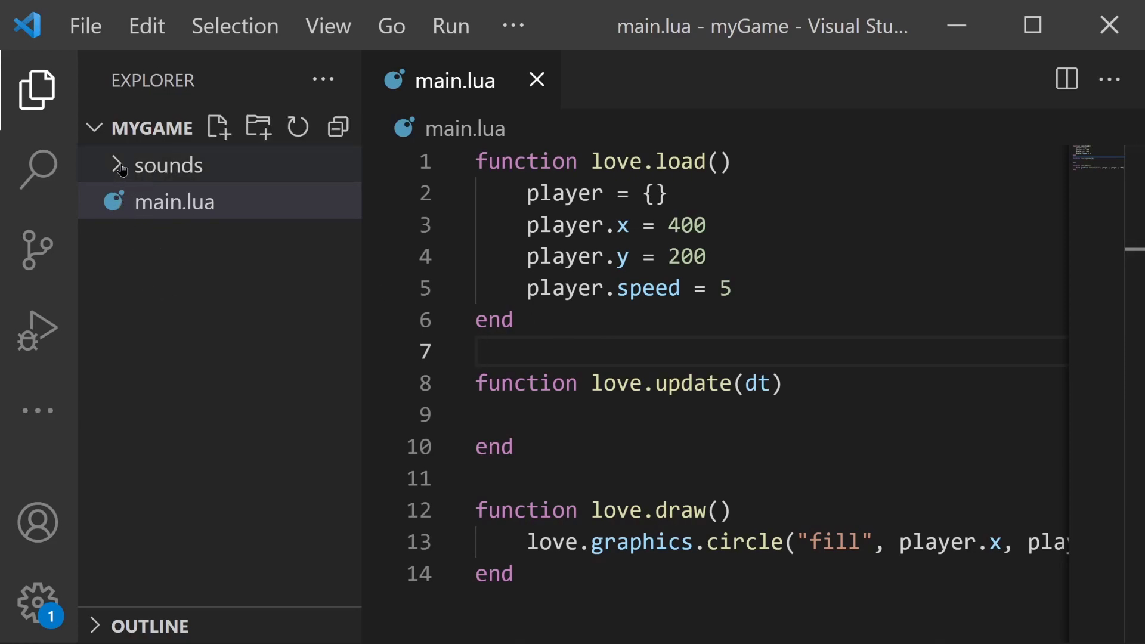
click(170, 164)
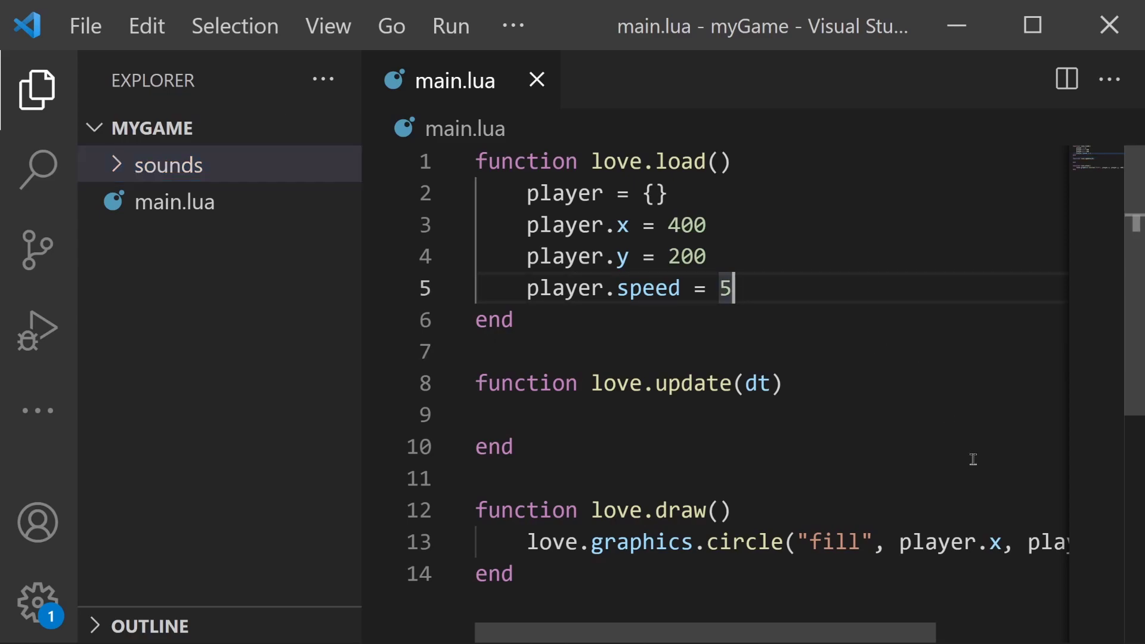
Step: Add an empty sounds = {} table on a new line in love.load
key(Enter)
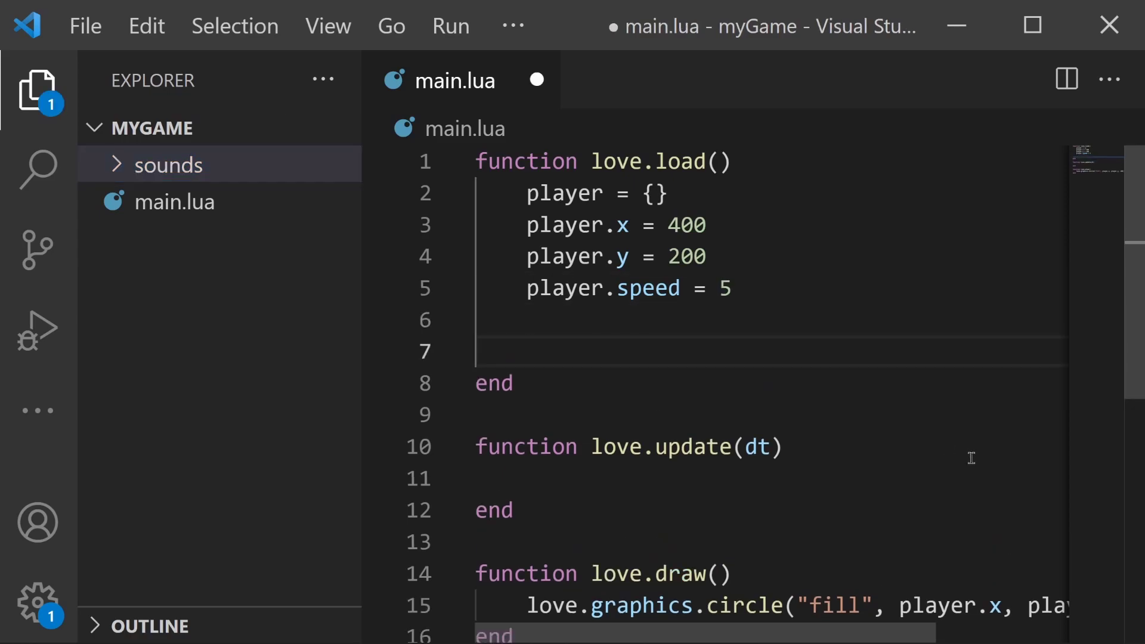
text(sounds = {})
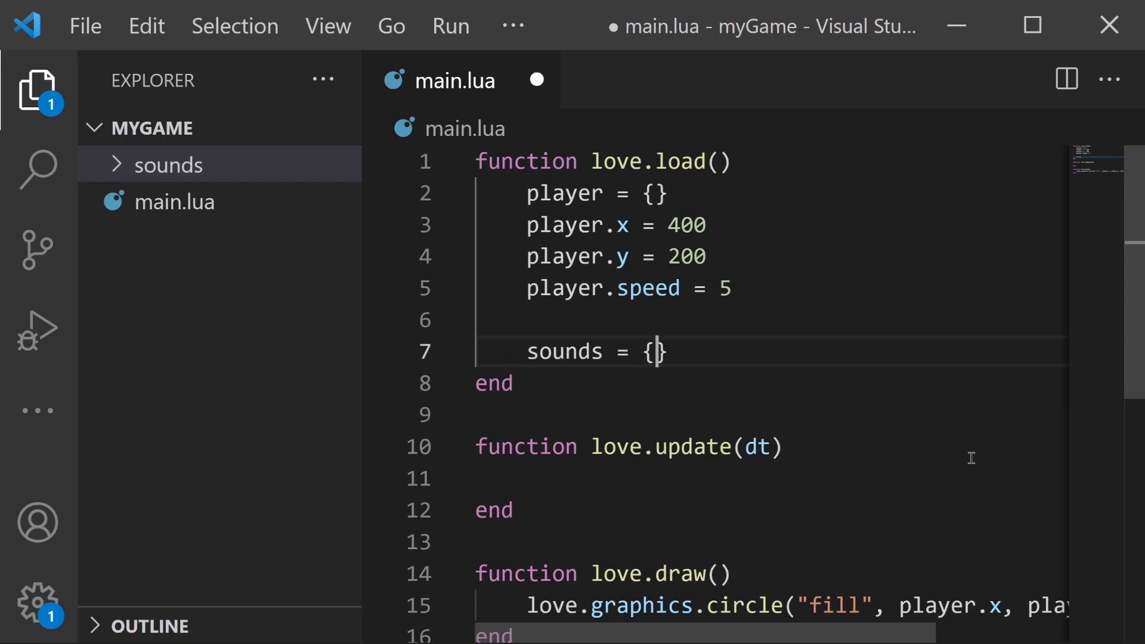
key(Enter)
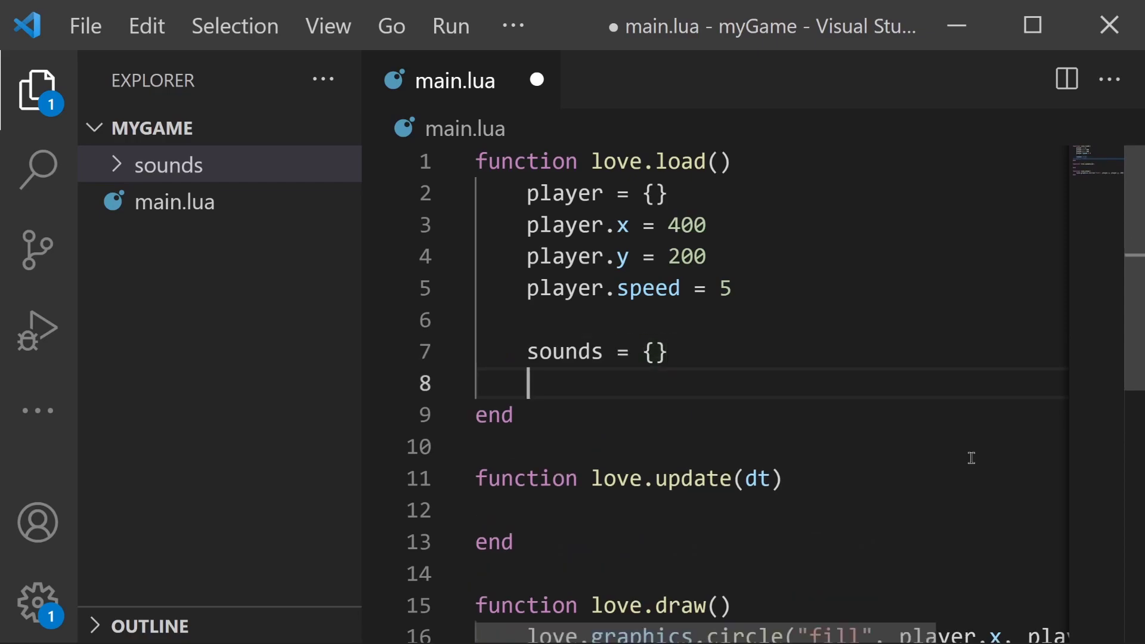
Step: Write sounds.blip = love.audio.newSource with the blip .wav path argument
text(sounds.)
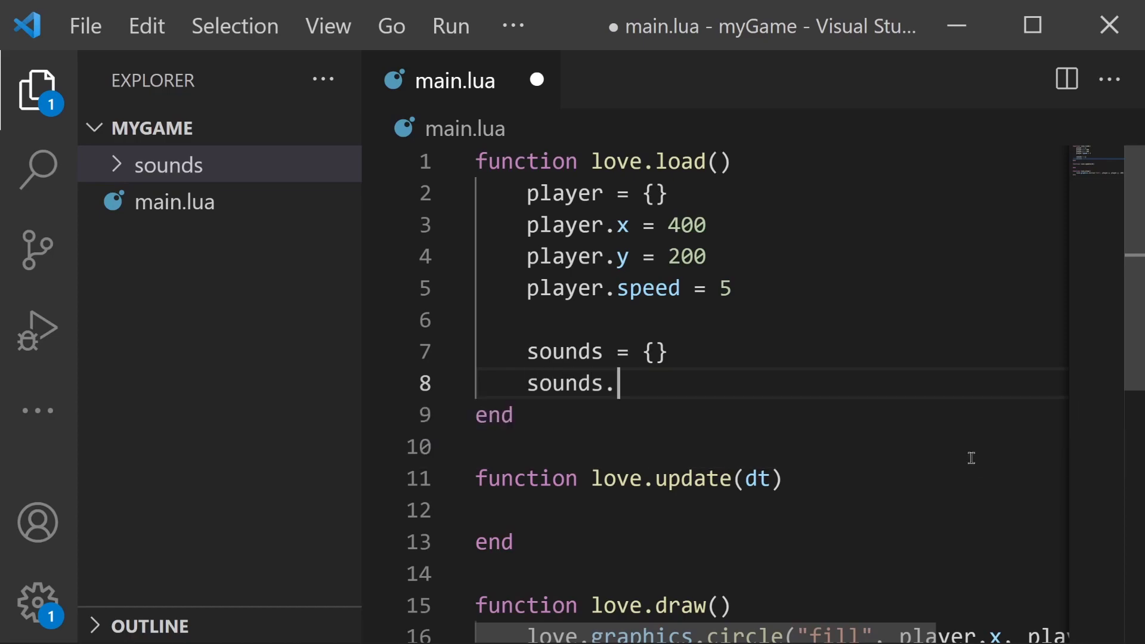
text(blip =)
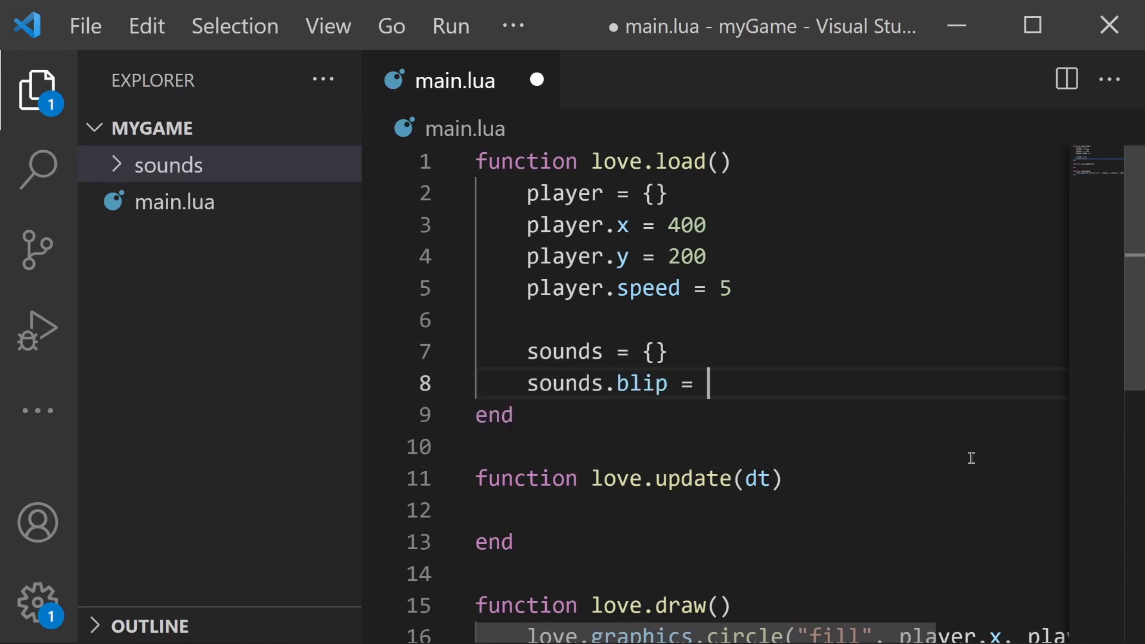
text(love.audio)
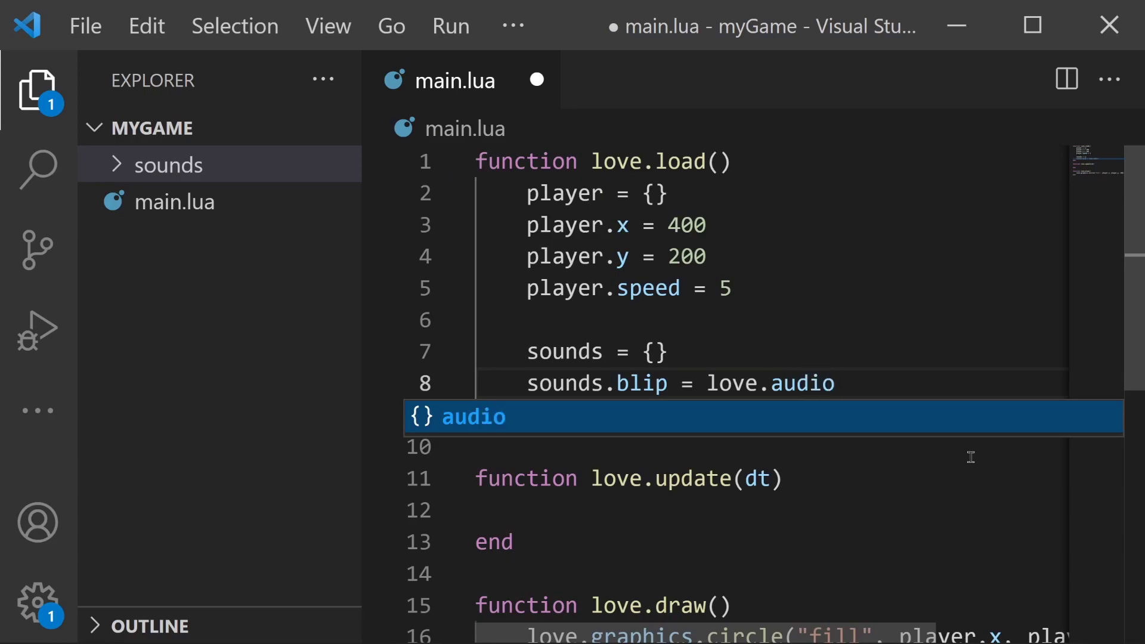
text(.newSource)
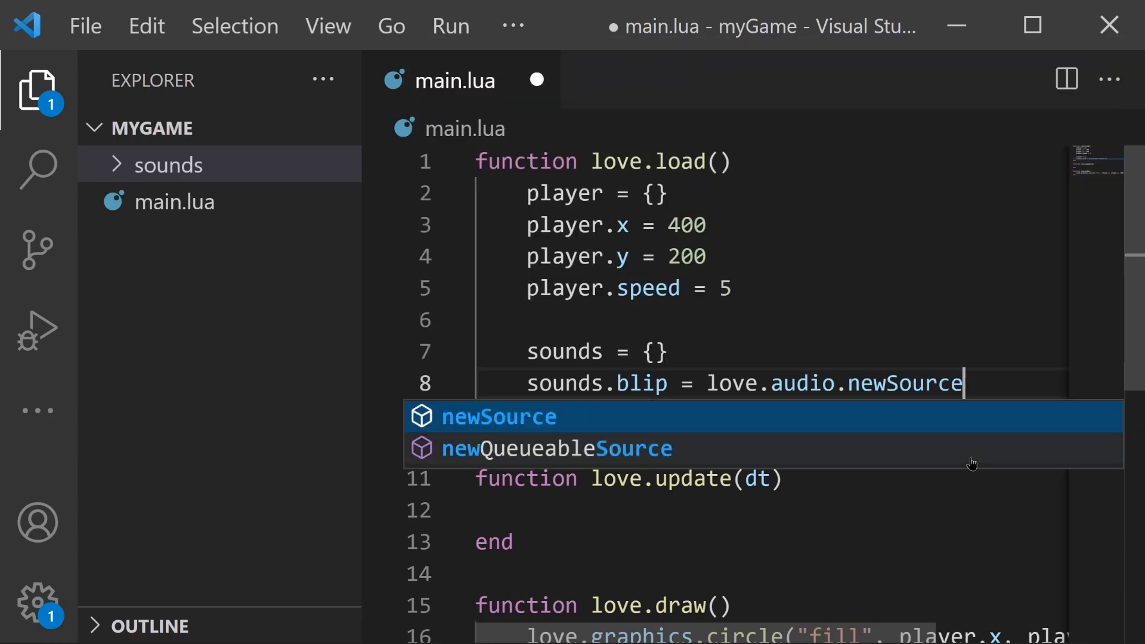
key(Tab)
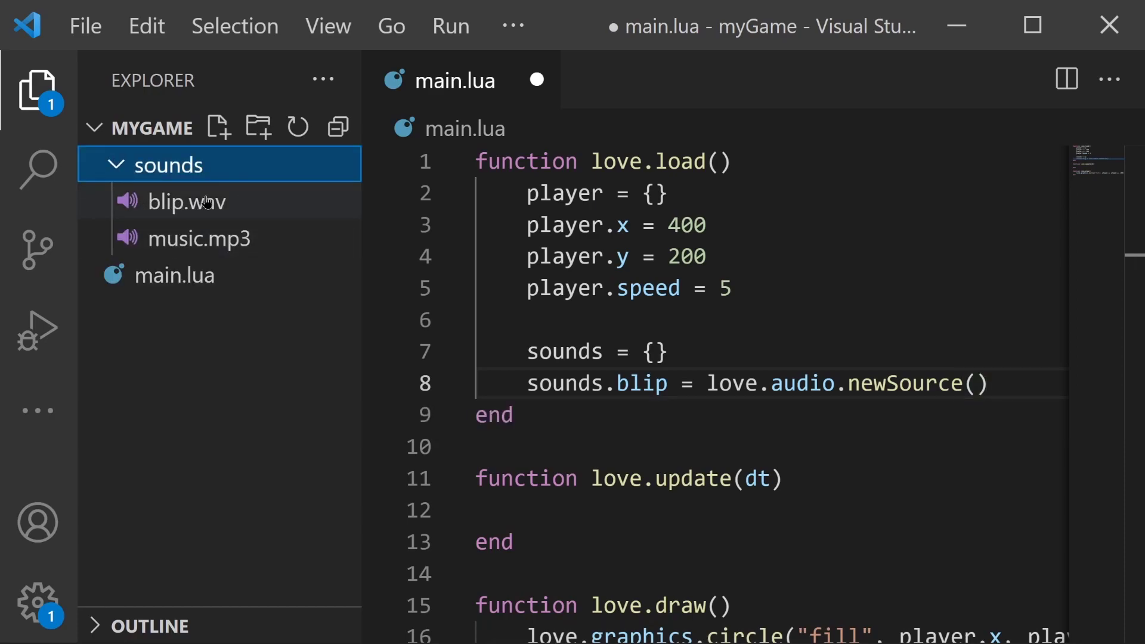
click(36, 89)
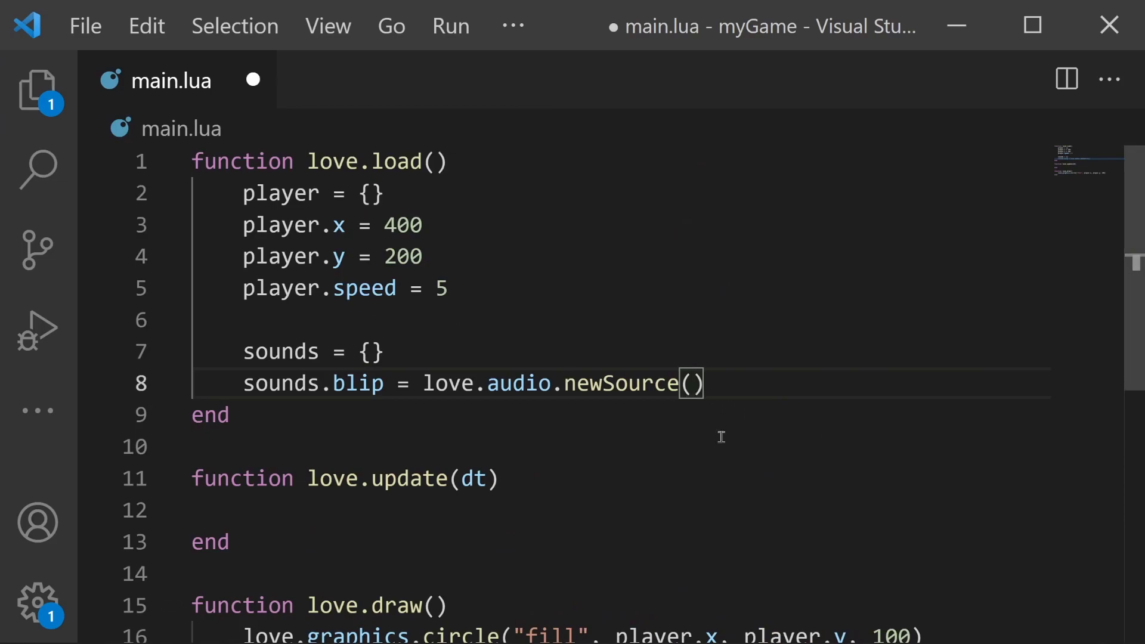
text("sound")
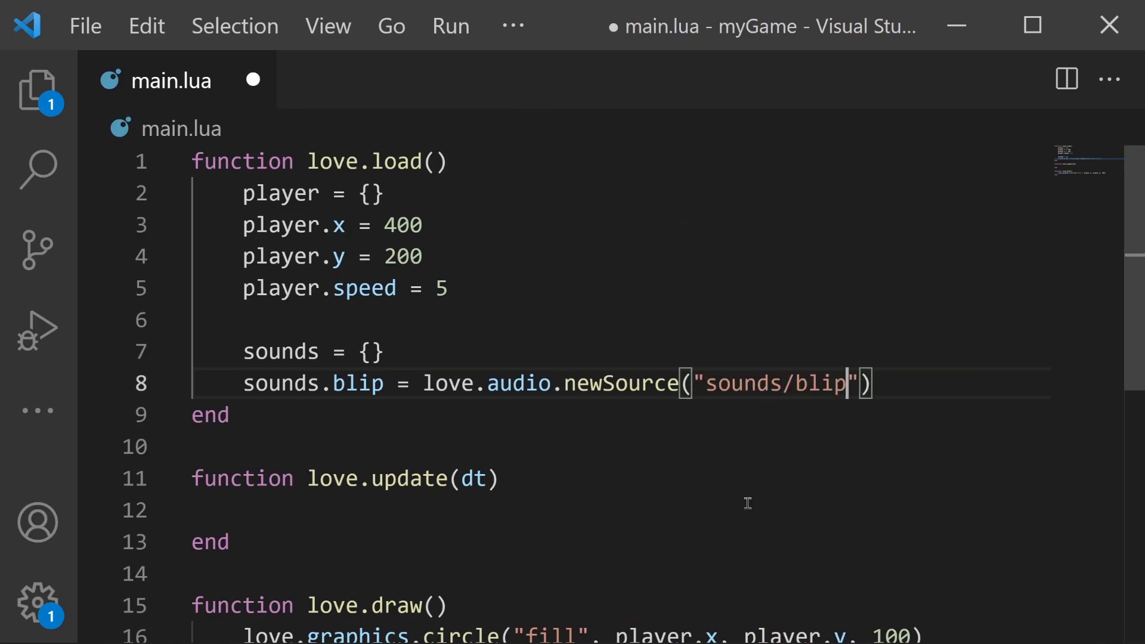
text(.wav)
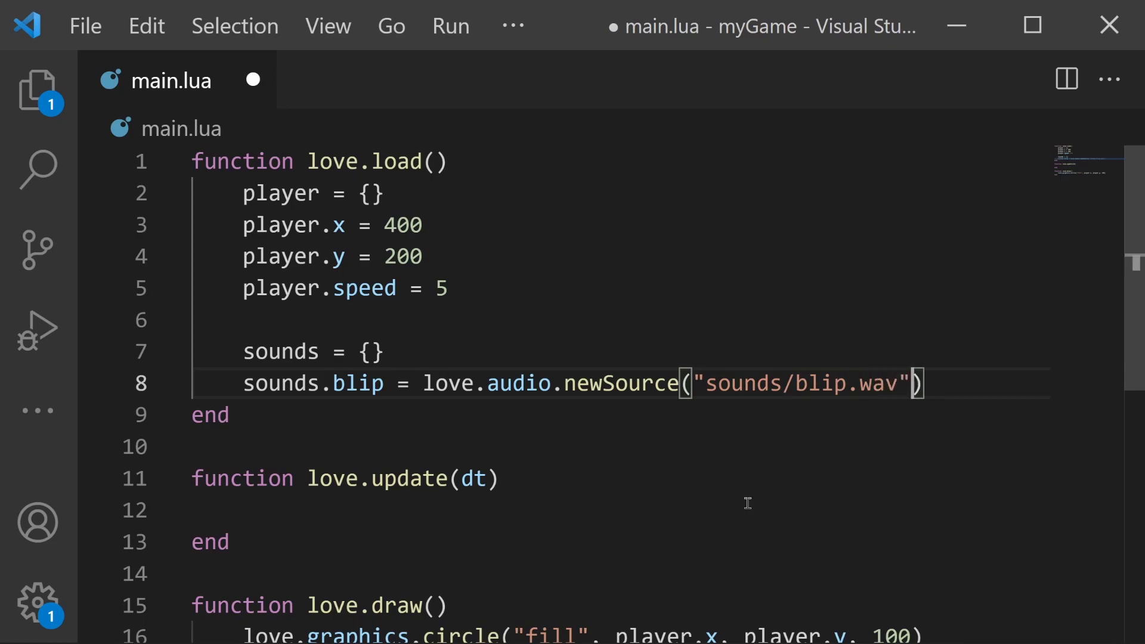
text(, "static)
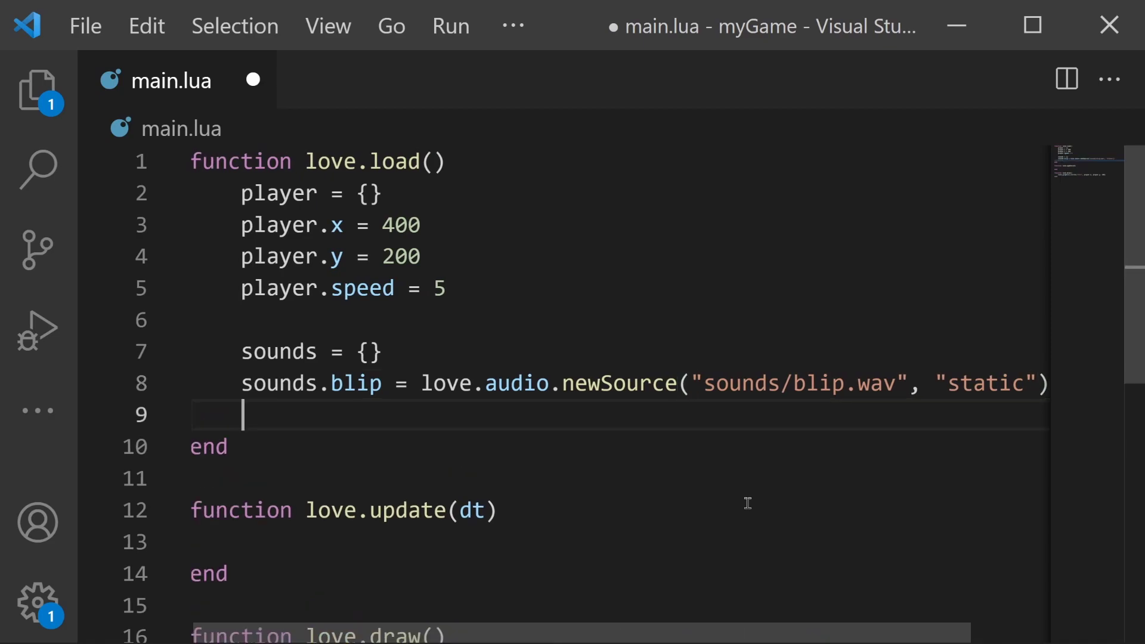
Step: Write sounds.music = love.audio.newSource("sounds/music.mp3", "st on the new line
text(sou)
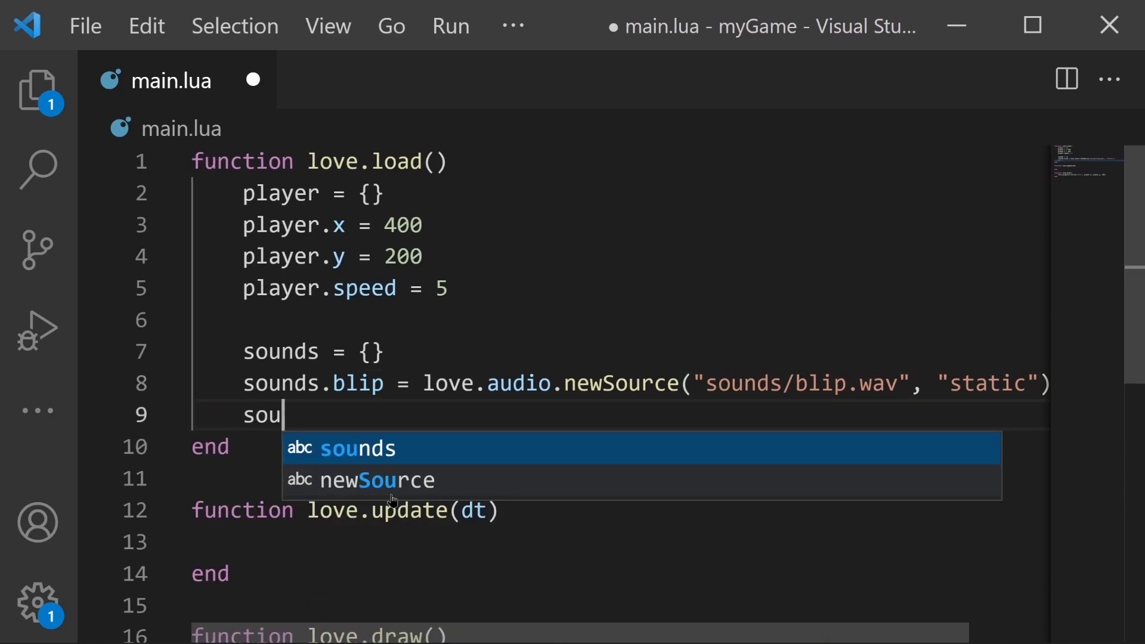
text(nds.music)
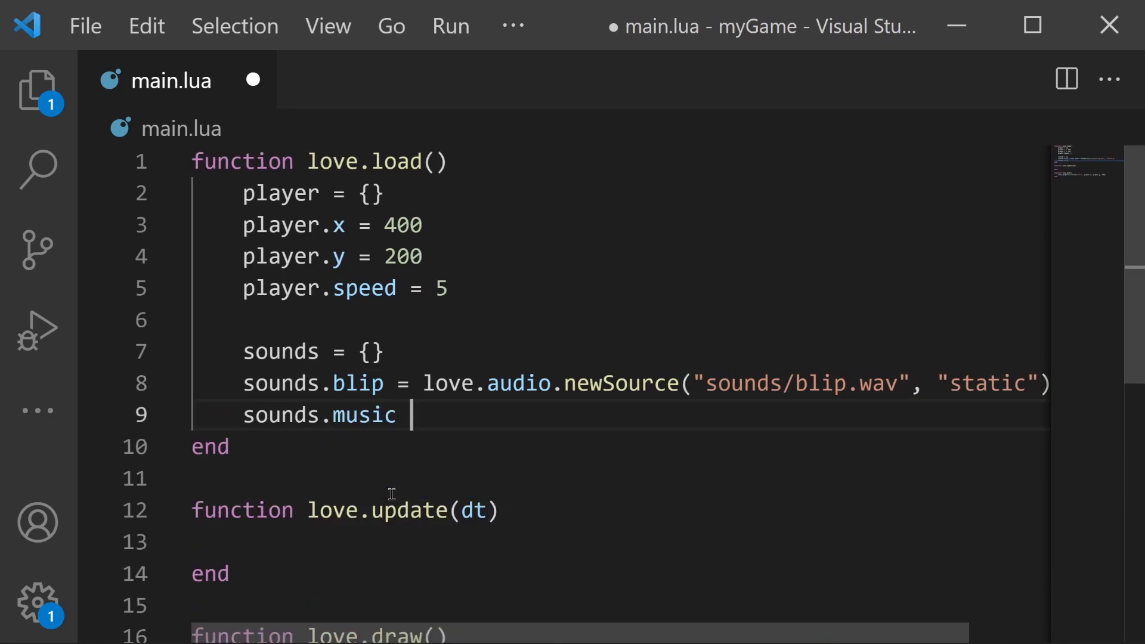
text(= love.audio.newSource(")
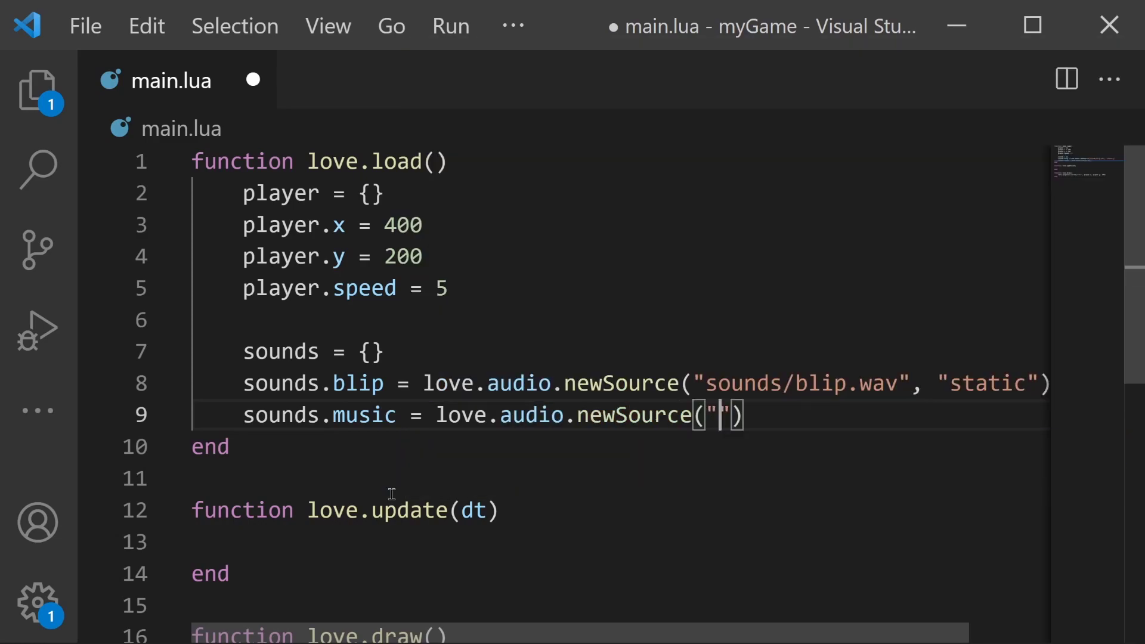
text(sounds/m)
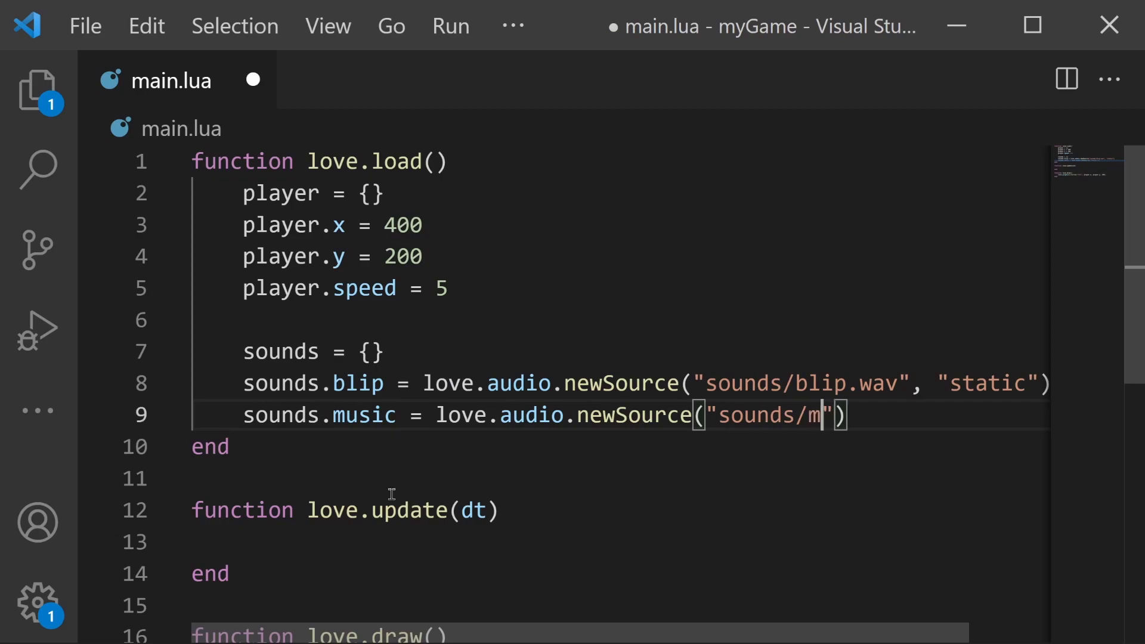
text(usic.)
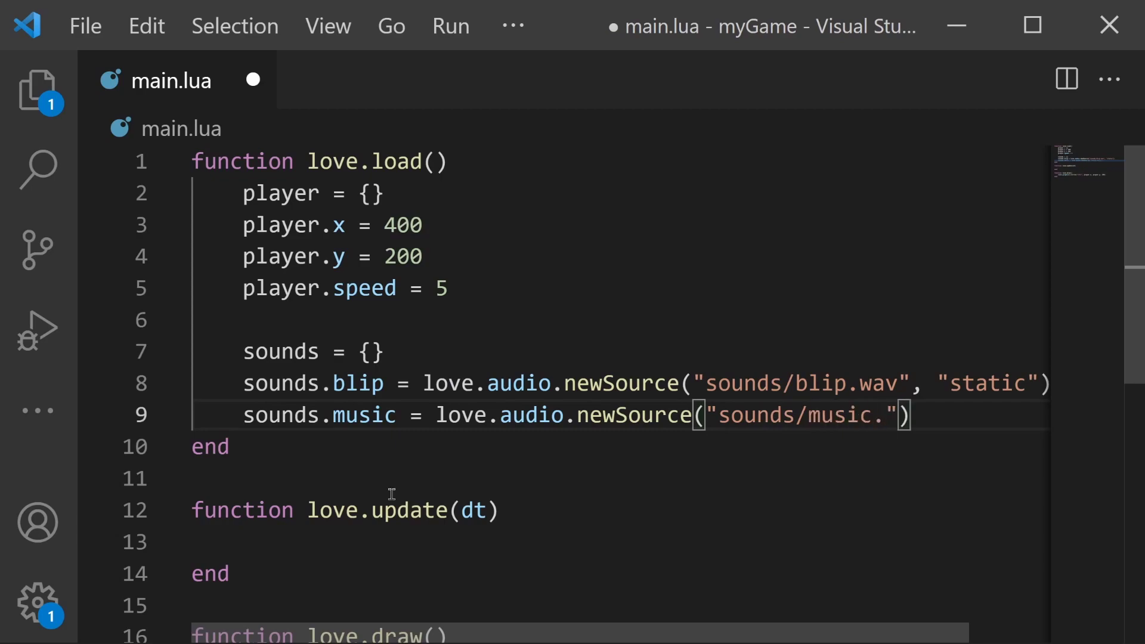
text(mp3)
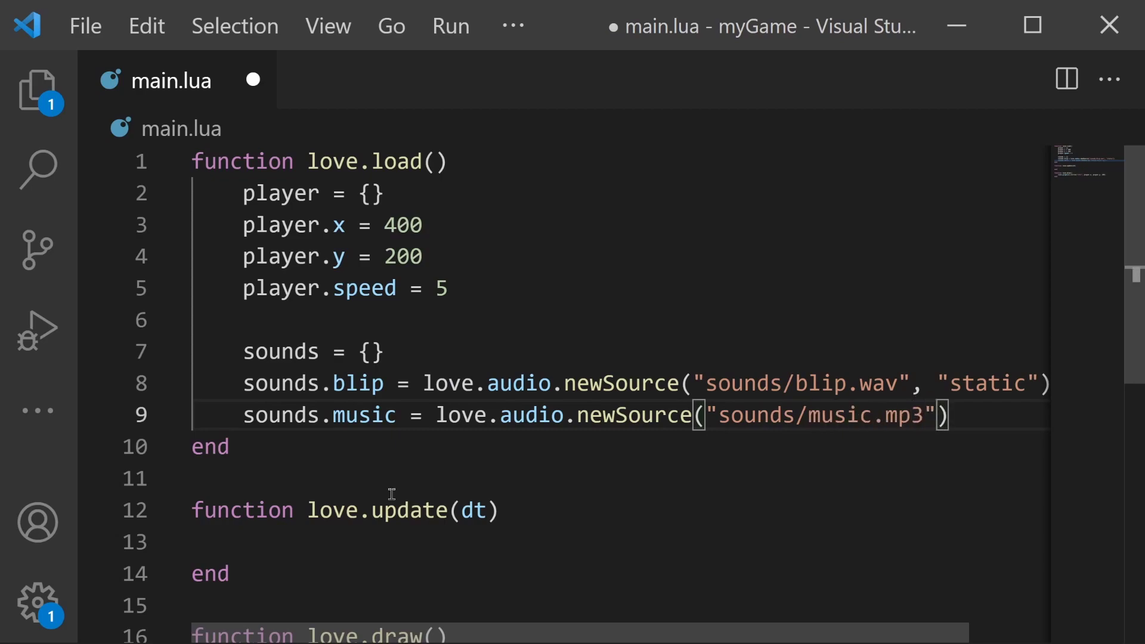
text(, "st)
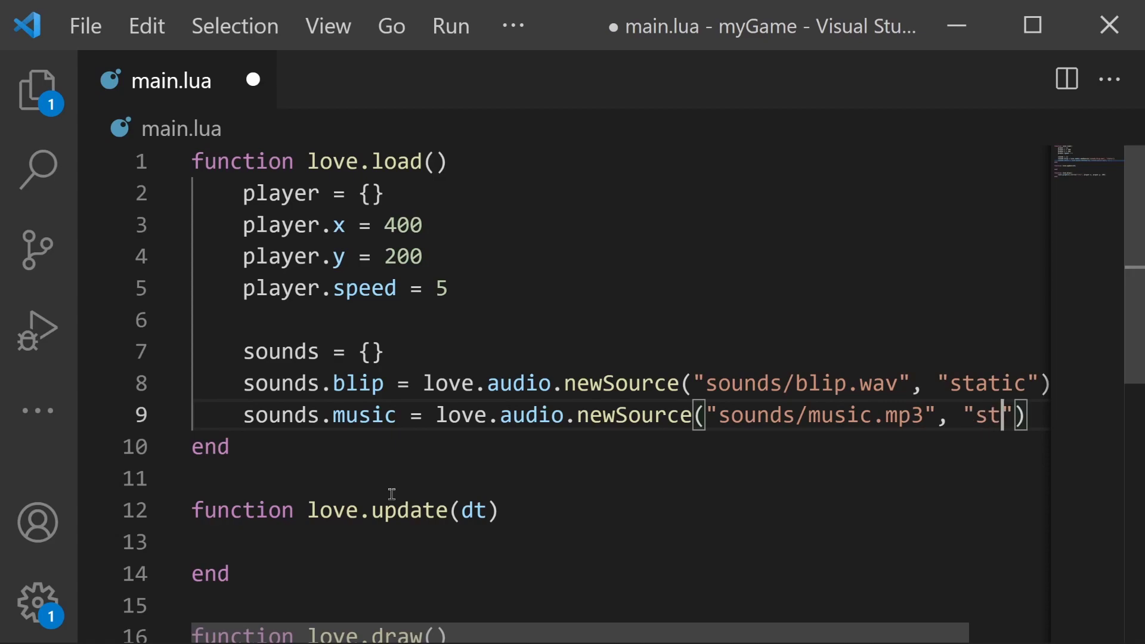
Step: Select the "static" blip and "stream" music source-type arguments to compare them
double_click(956, 383)
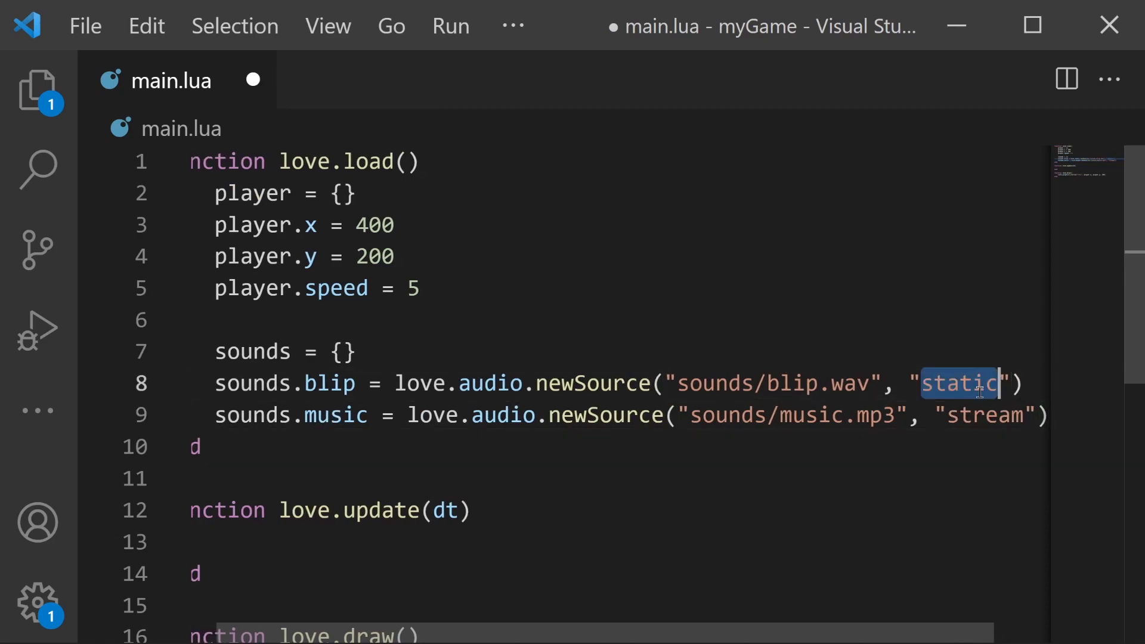
double_click(982, 415)
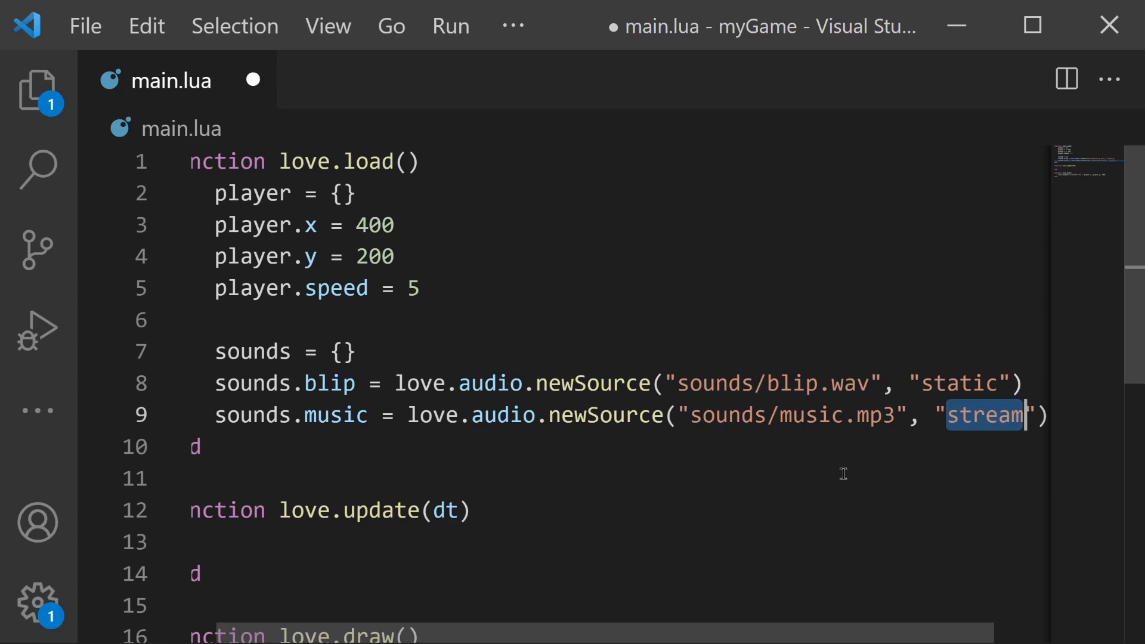
mouse_move(426, 522)
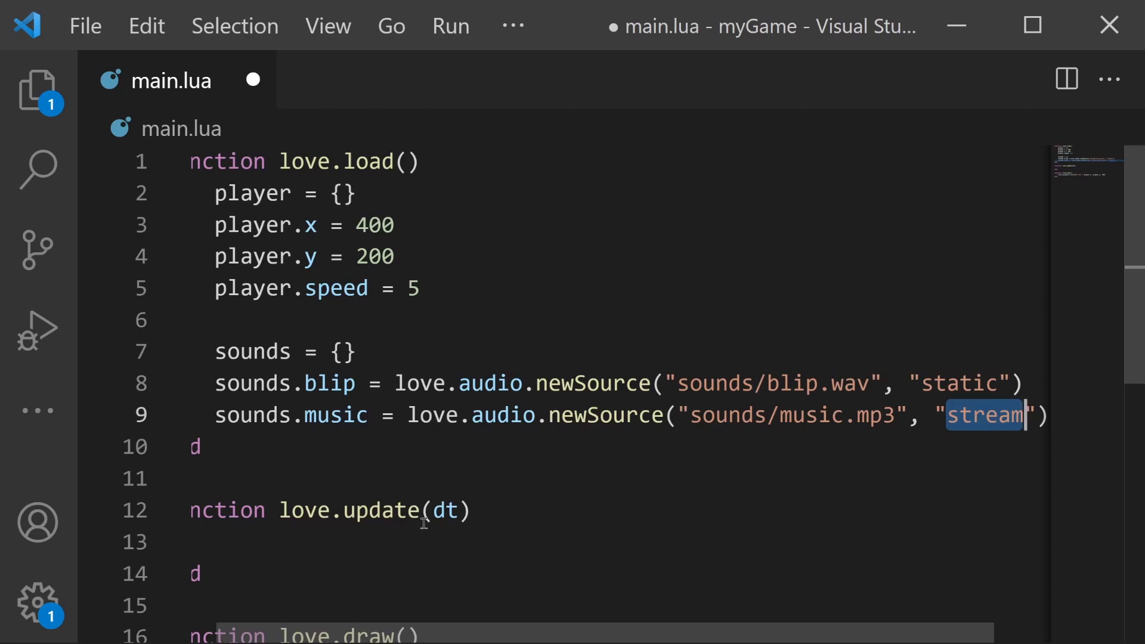
mouse_move(329, 639)
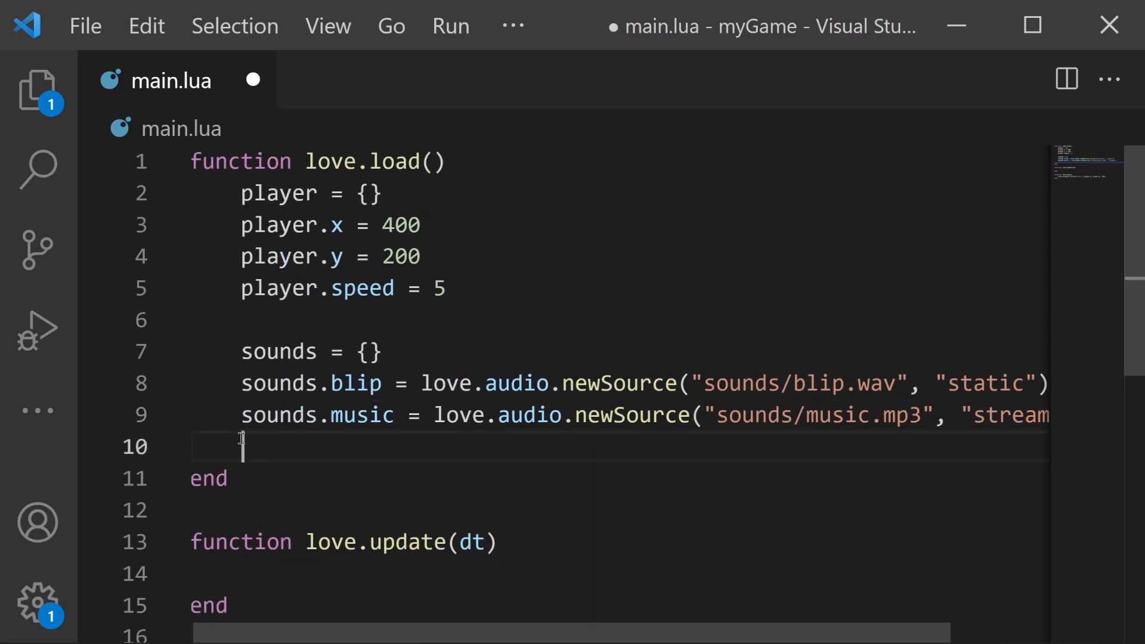
Step: Add sounds.music:play() at the end of love.load and save main.lua
key(enter)
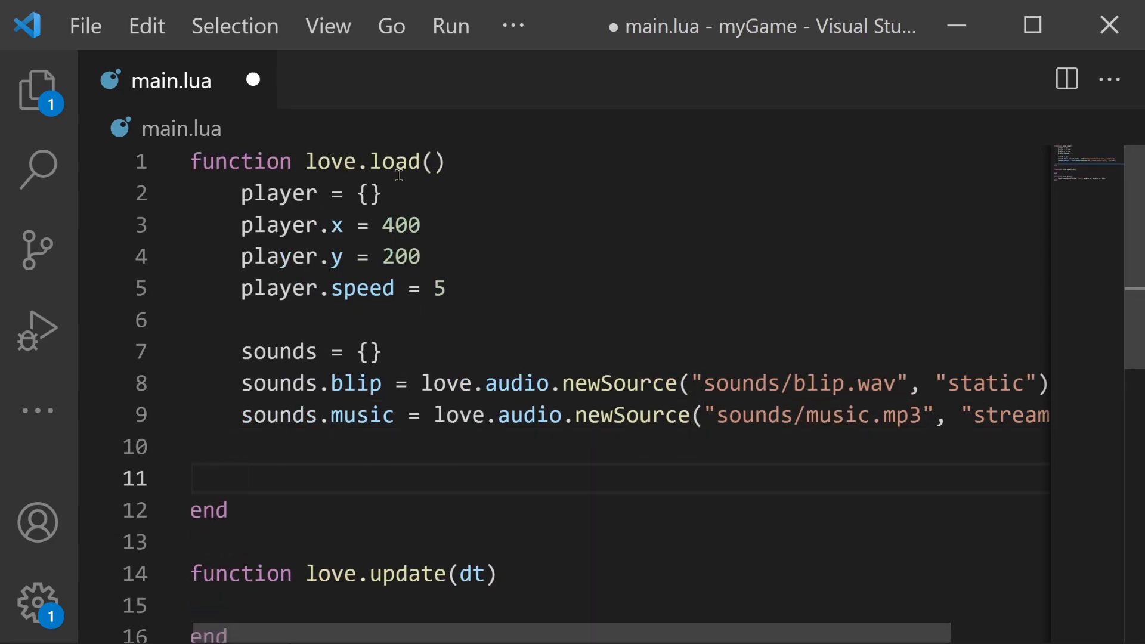
mouse_move(769, 606)
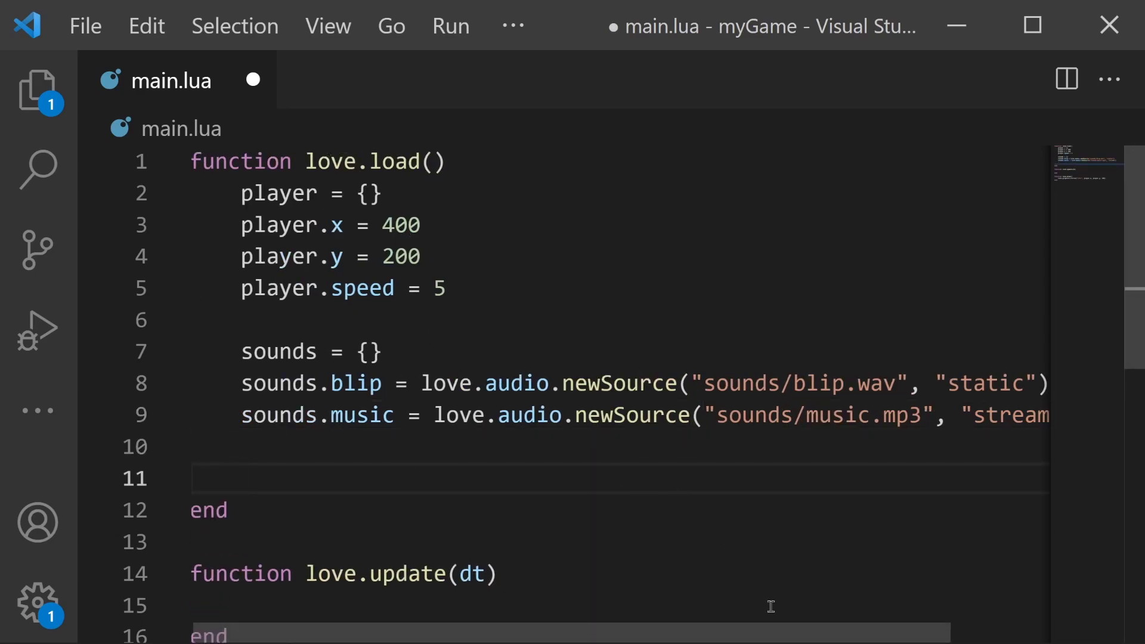
text(sounds.music)
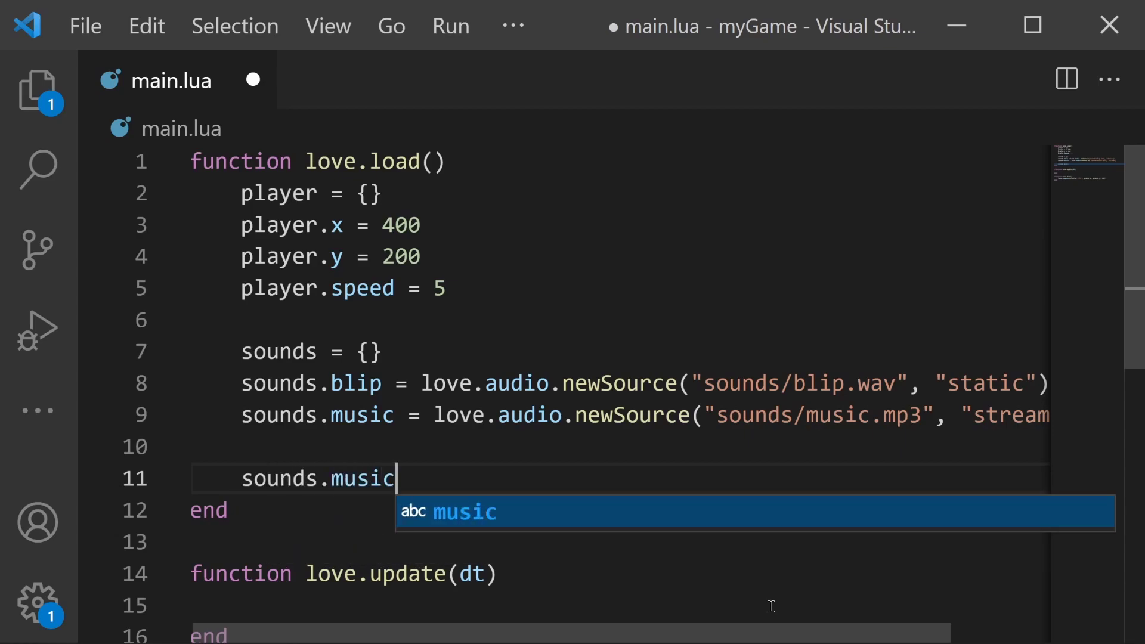
text(:play())
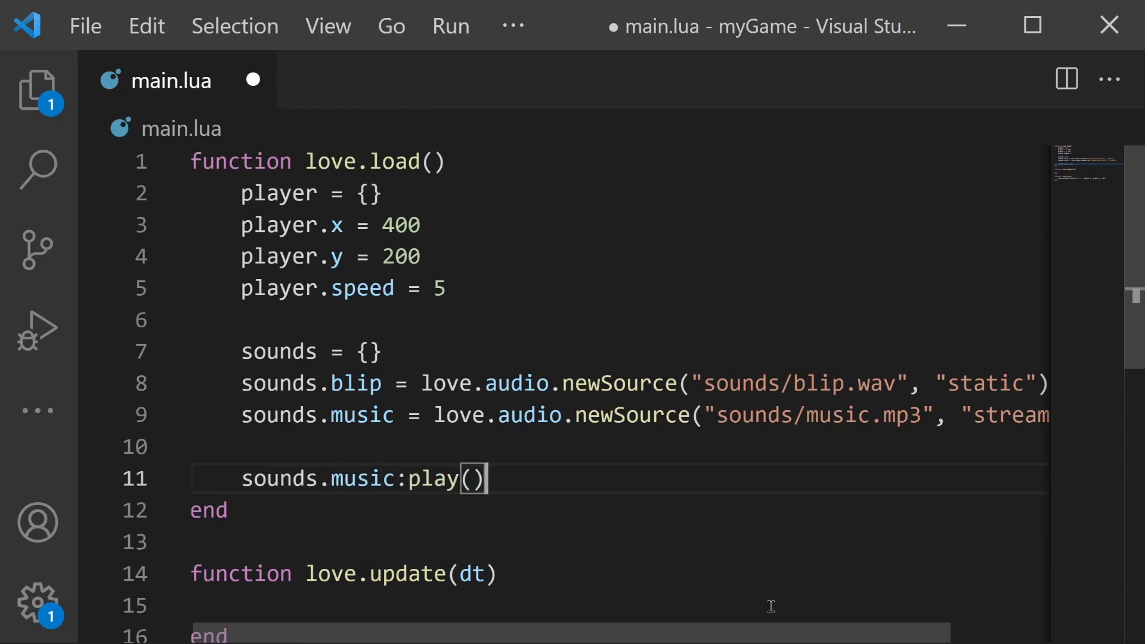
double_click(435, 478)
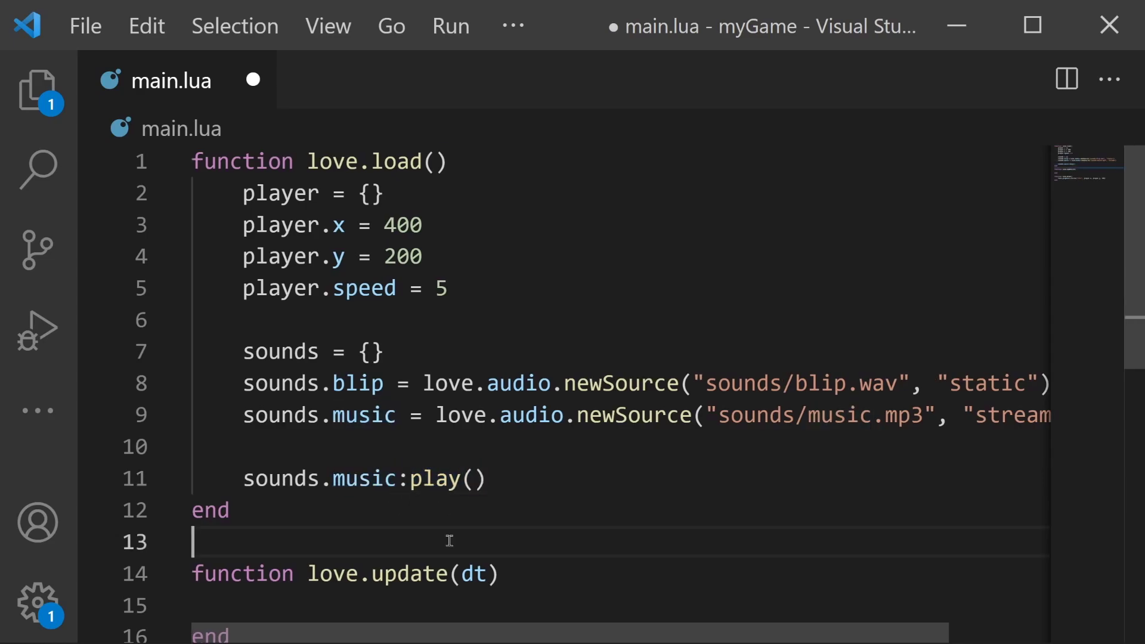
key(ctrl+s)
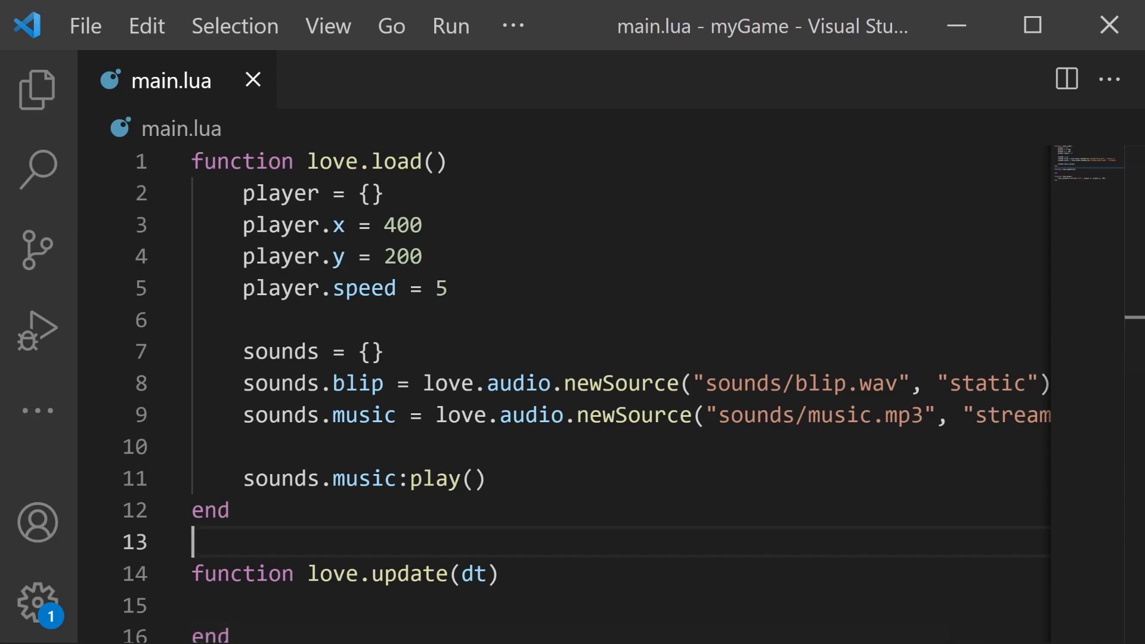
Step: Add a love.keypressed function calling sounds.blip:play() when key == "space"
scroll(down, 3)
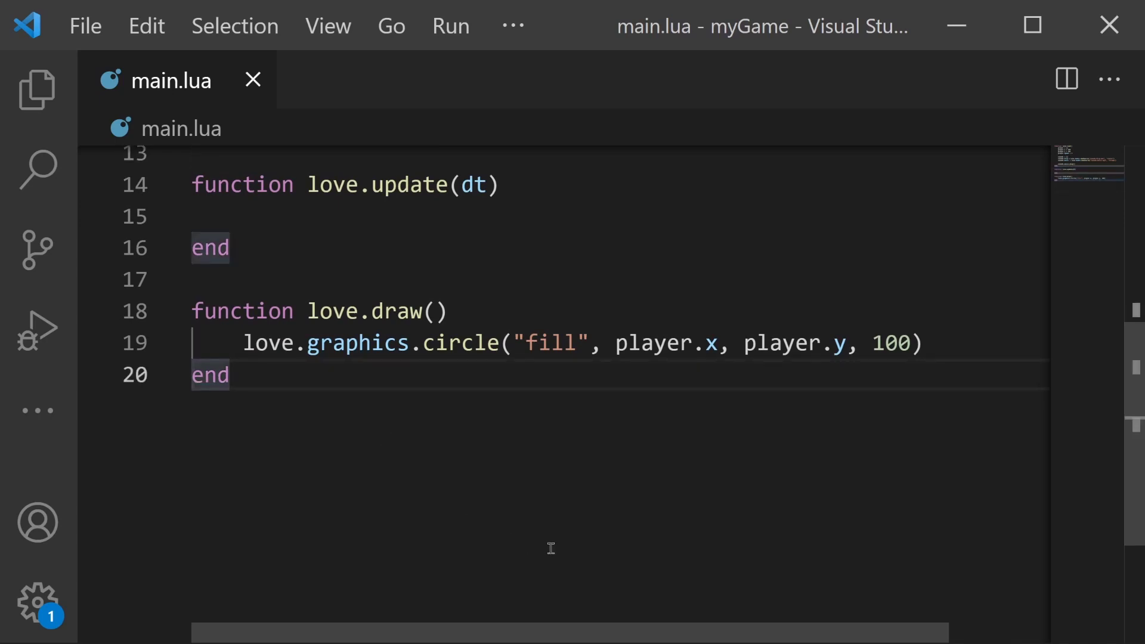
key(Enter)
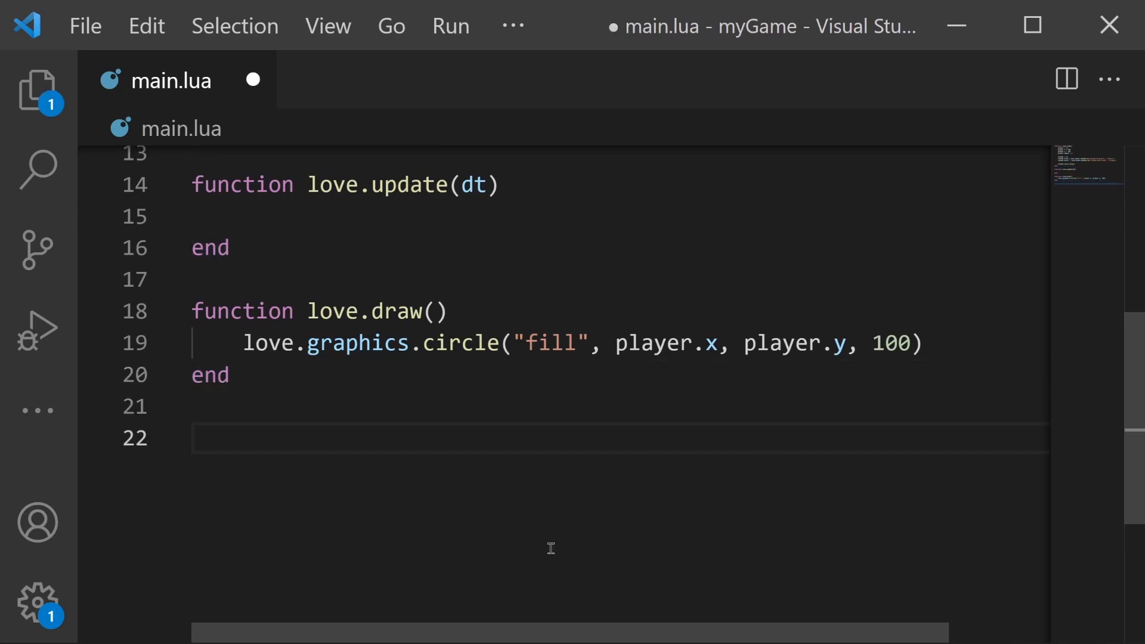
text(function)
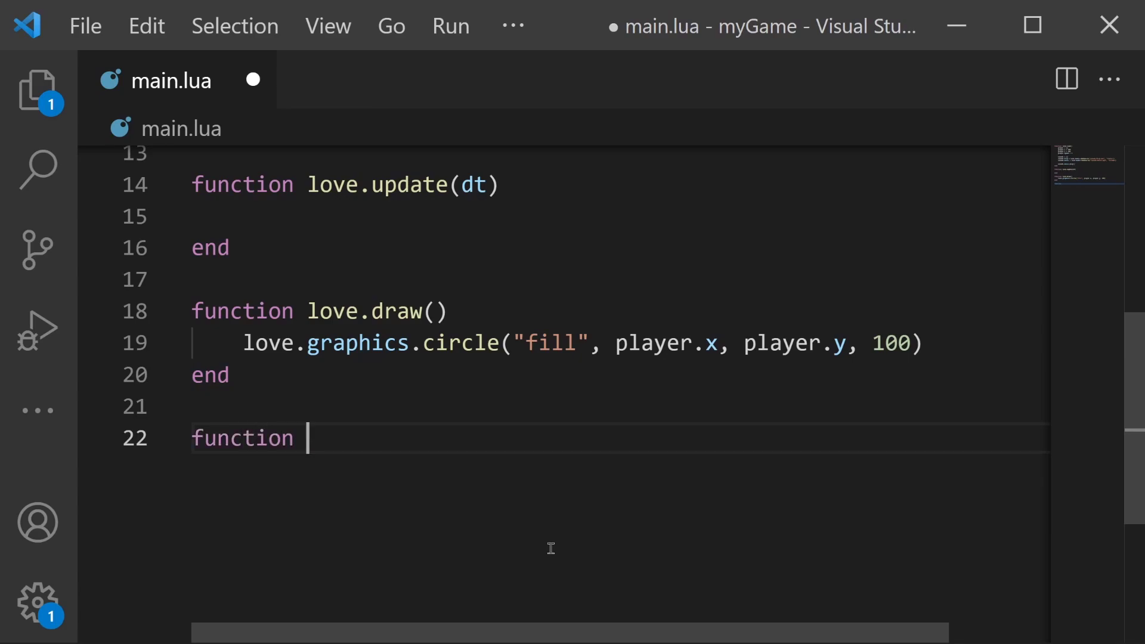
text(love.keypressed(key)
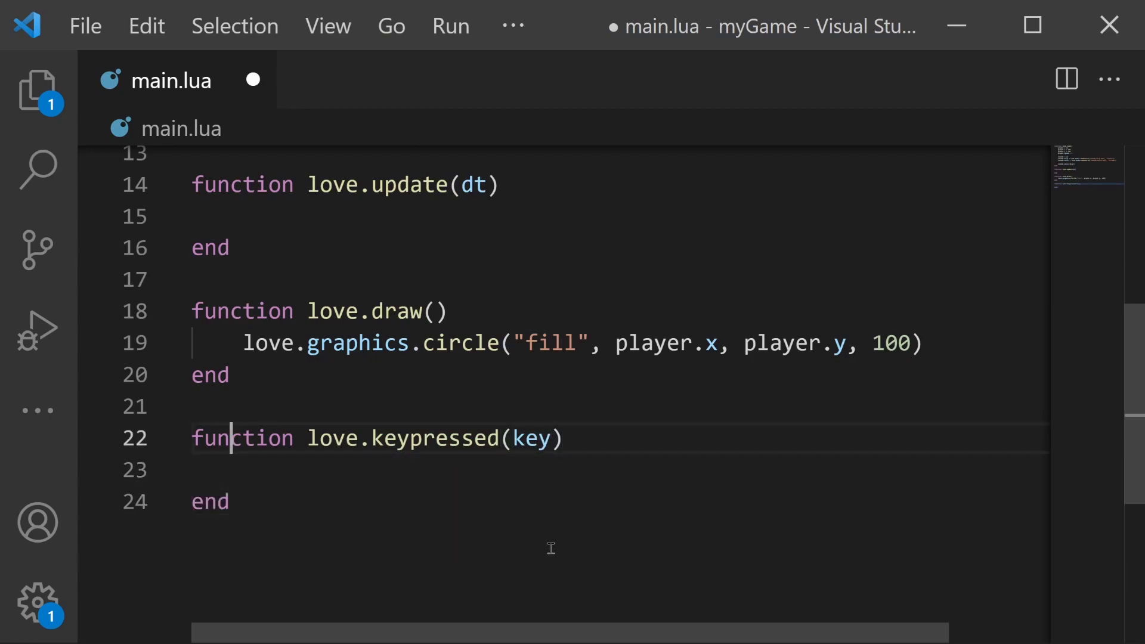
text(if key)
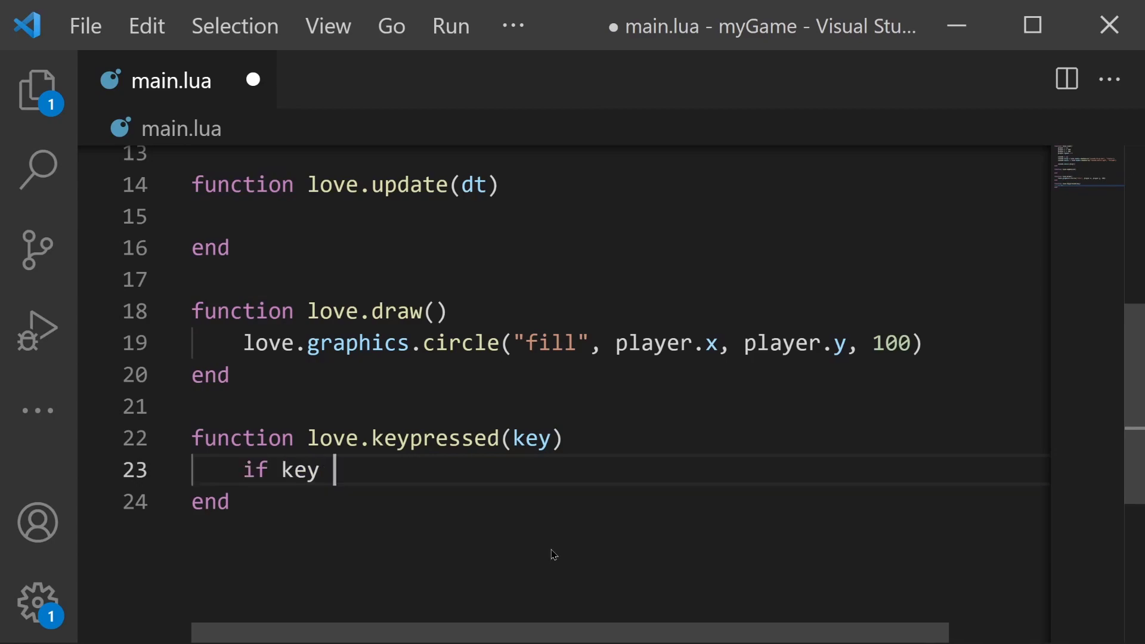
text(== "space" then)
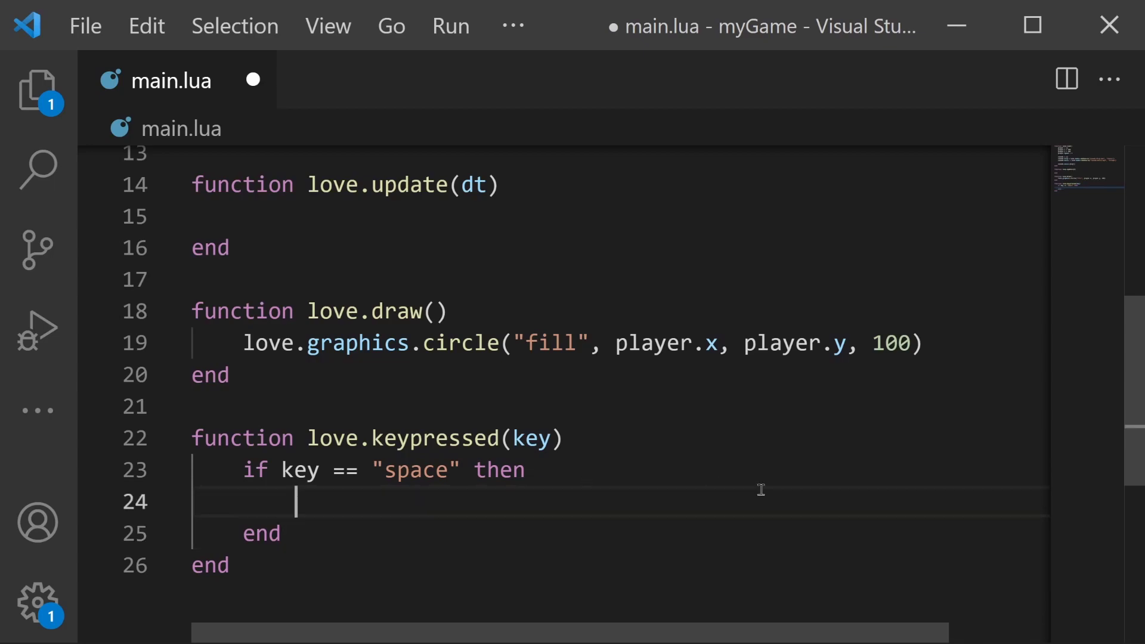
text(sounds)
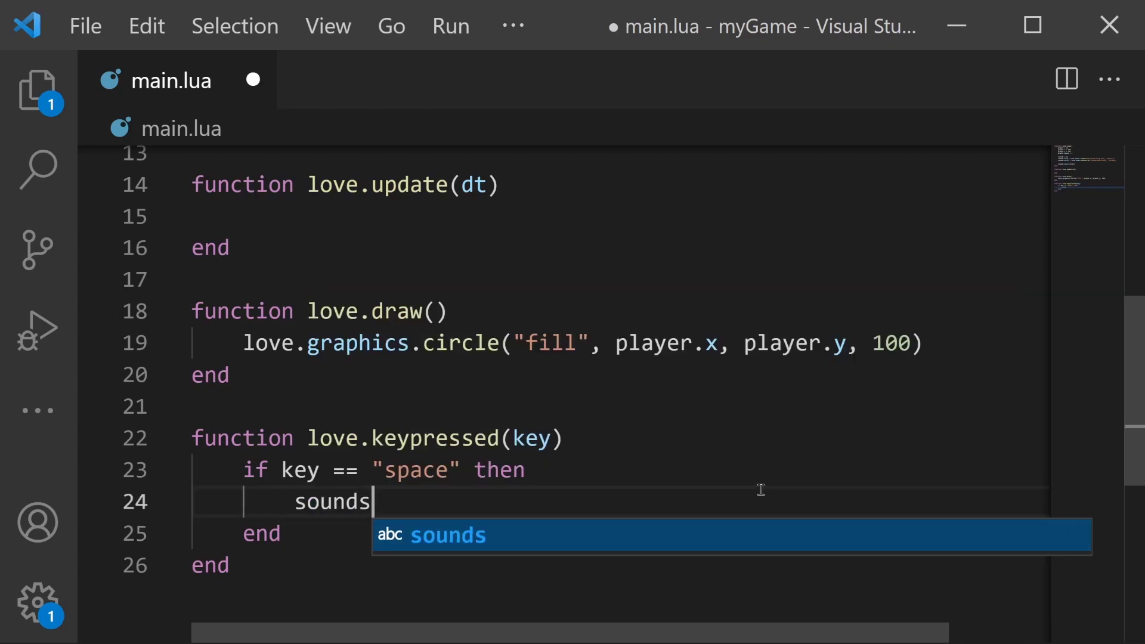
text(.blip:pla)
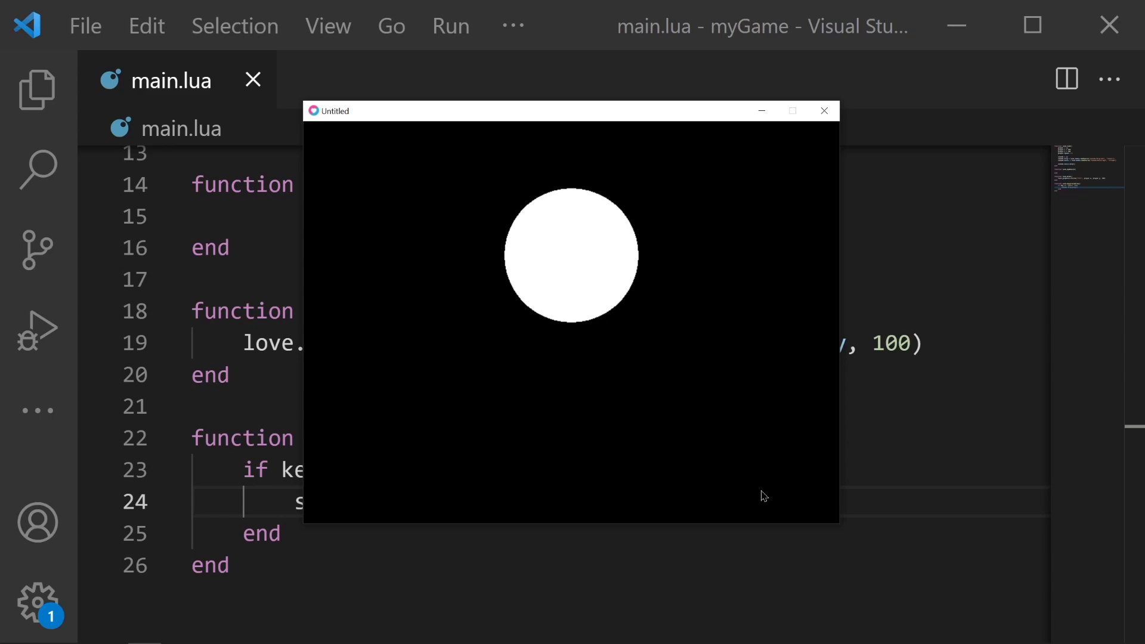
mouse_move(803, 98)
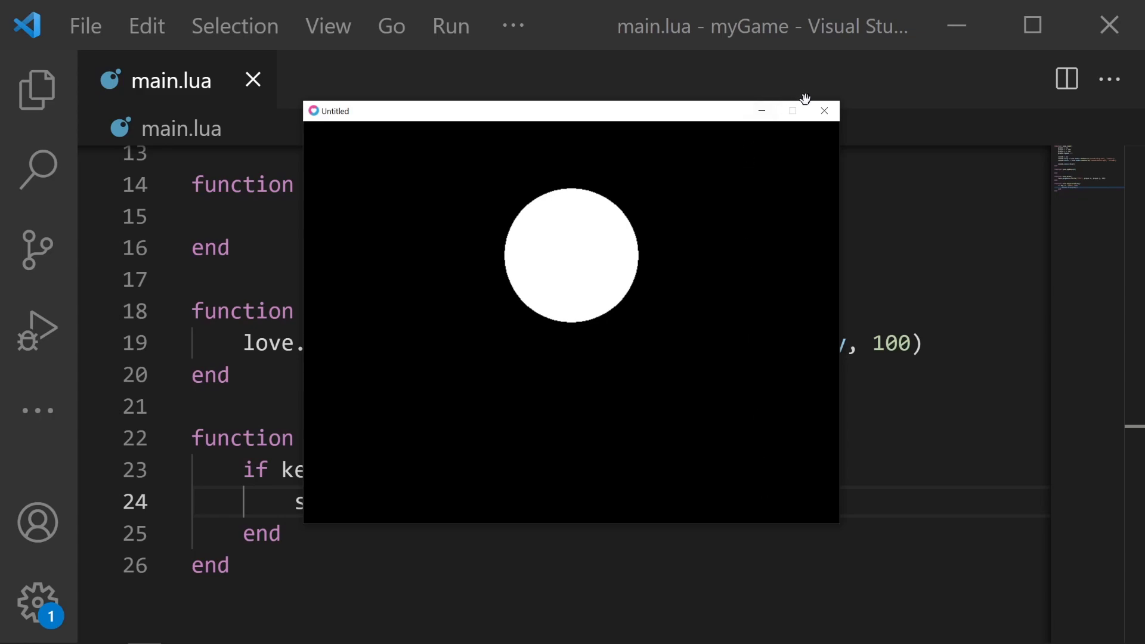
Step: Focus the running LÖVE game window to test the sounds
click(824, 110)
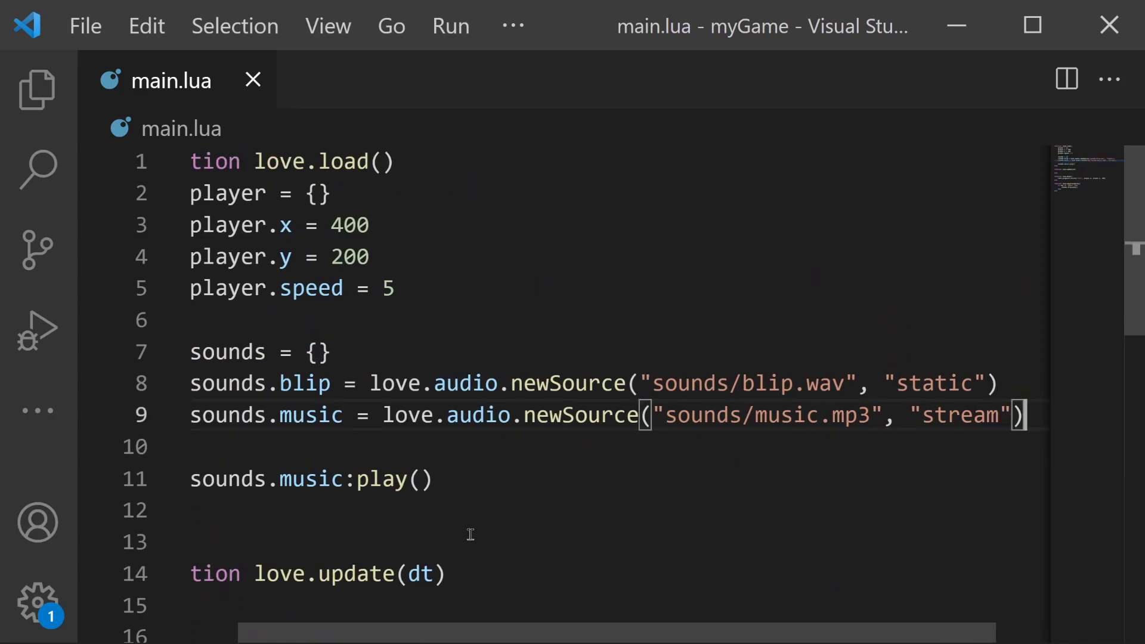
Step: Insert sounds.music:setLooping(true) above the music play call
text(sounds.music)
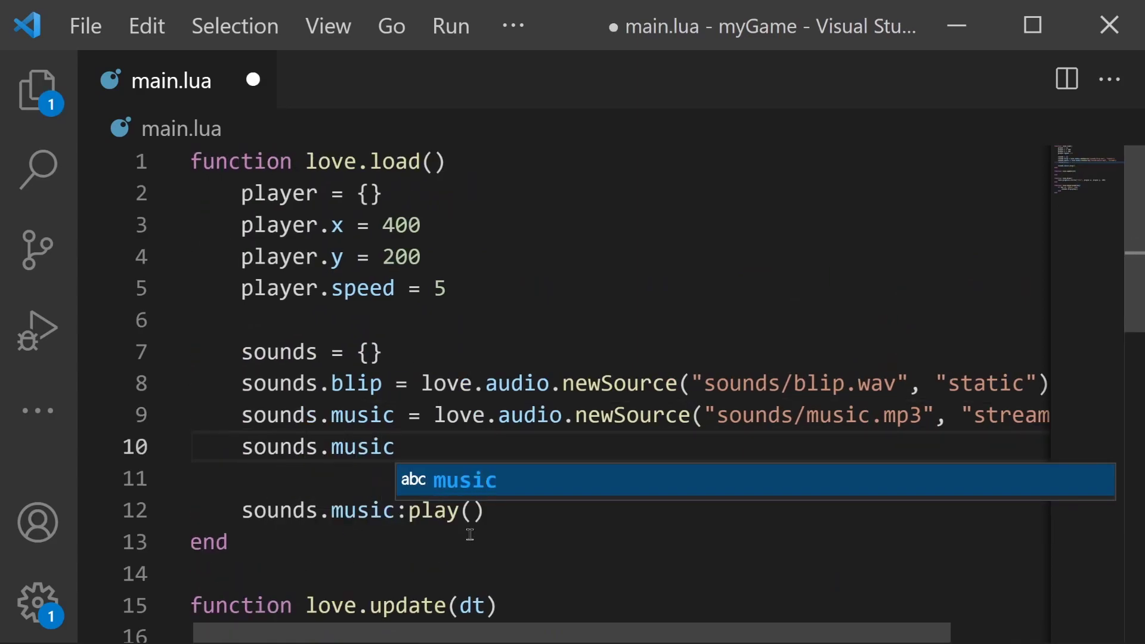
text(:setLo)
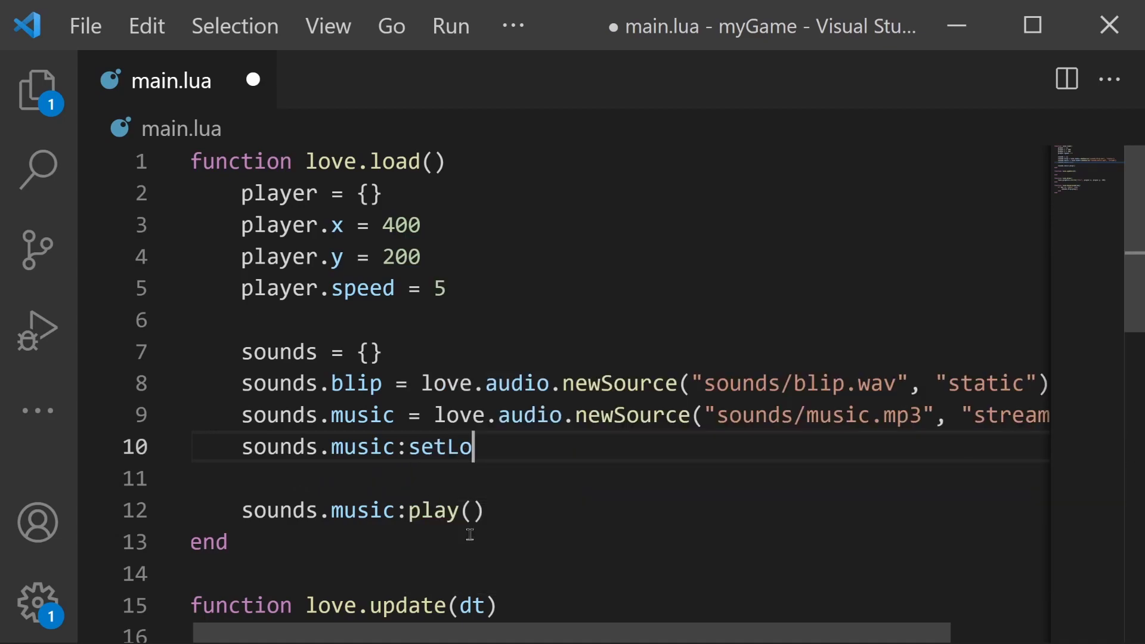
text(oping(t)
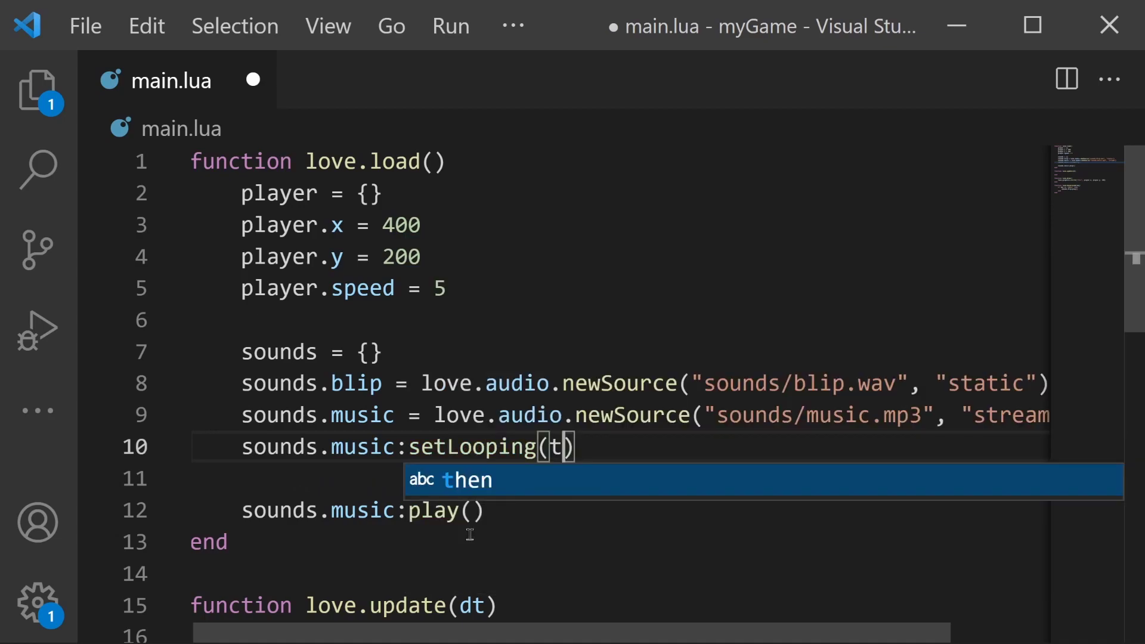
text(rue)
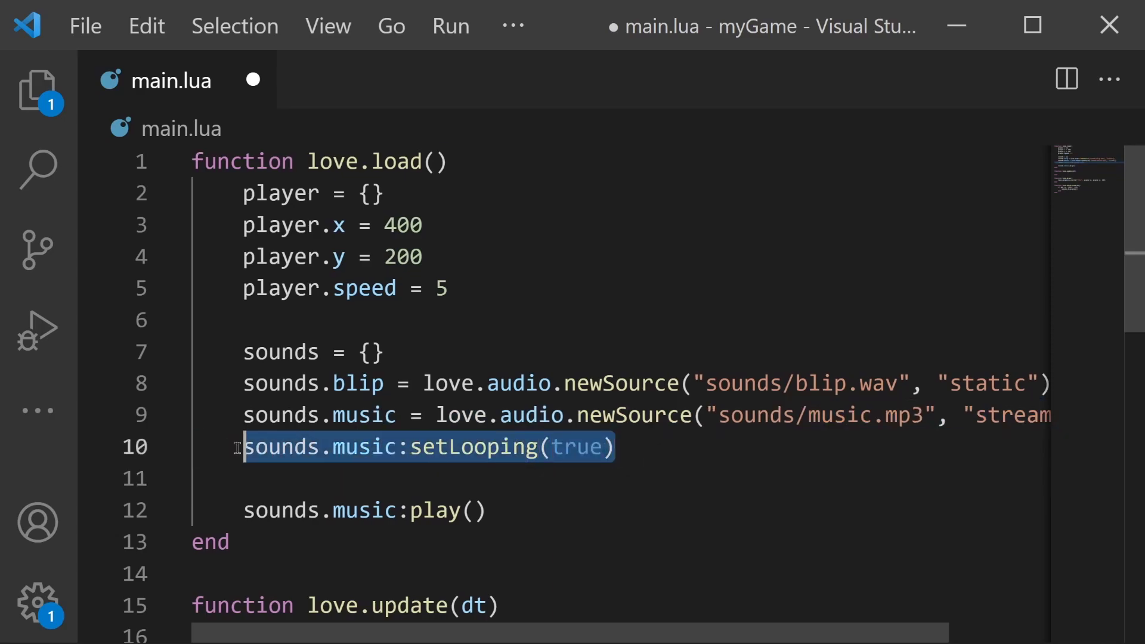
mouse_move(275, 491)
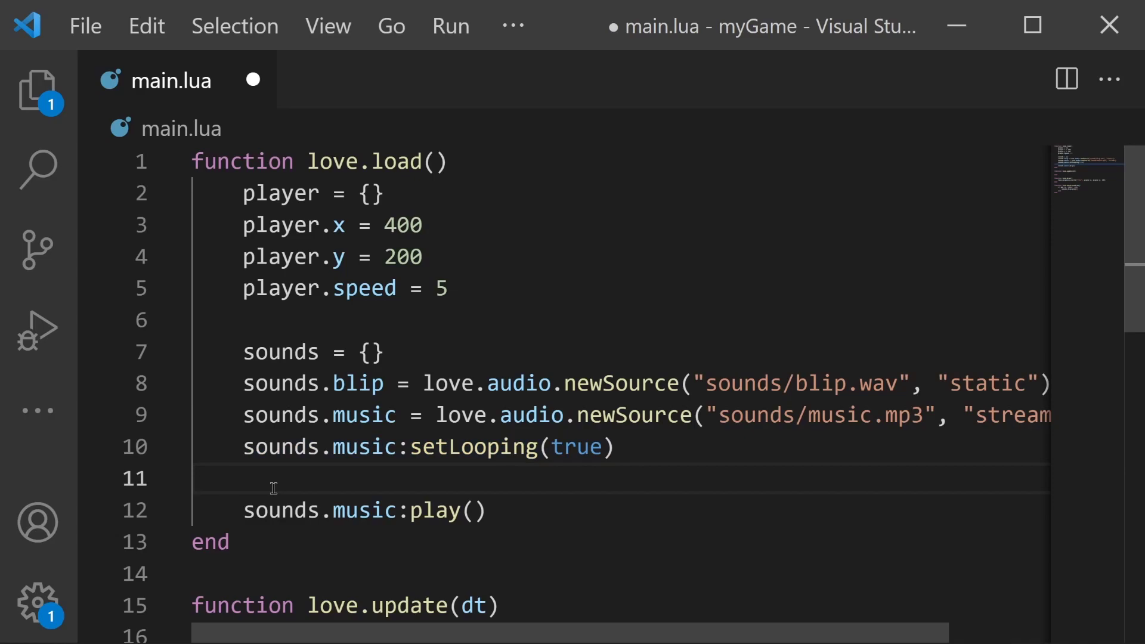
mouse_move(1135, 286)
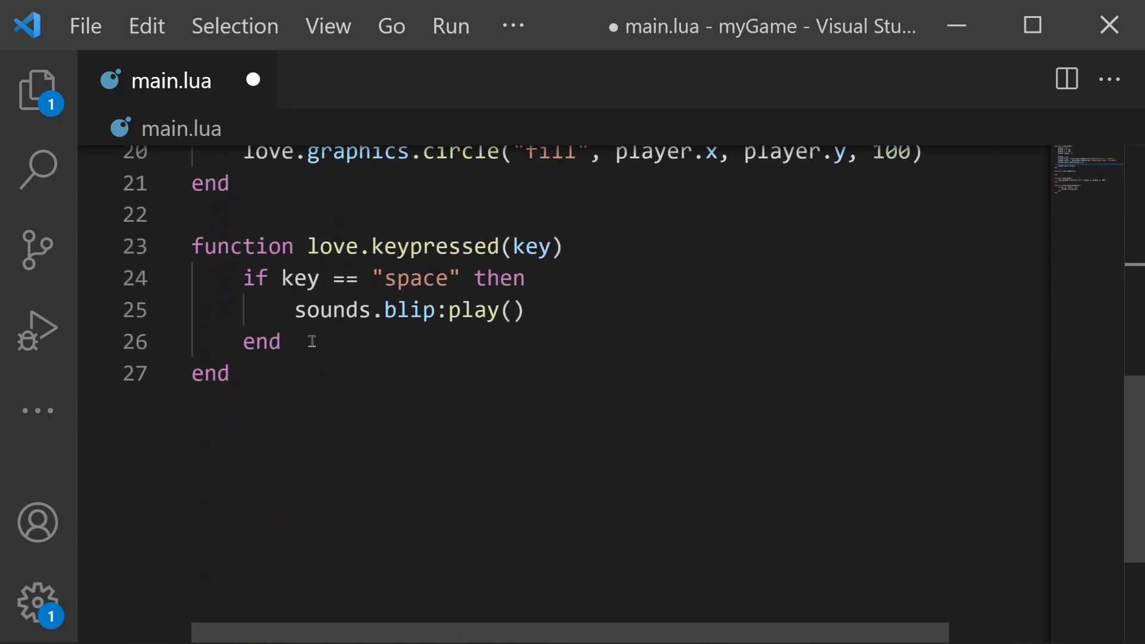
Step: Add an if key == "z" check calling sounds.music:stop(), and save main.lua
text(if)
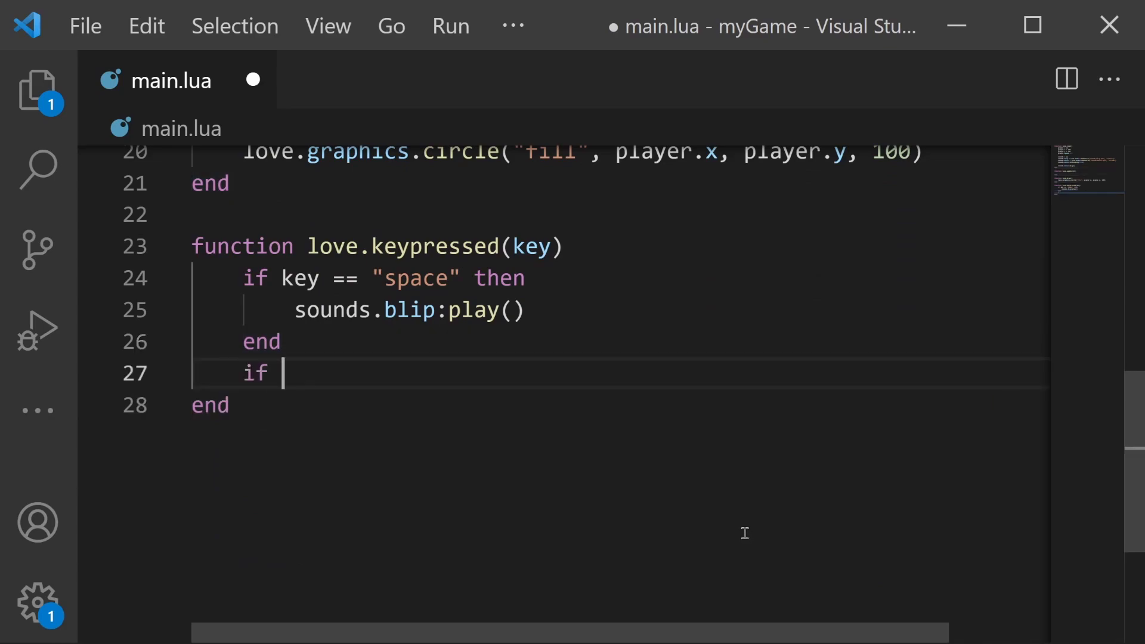
text(key == "z" then)
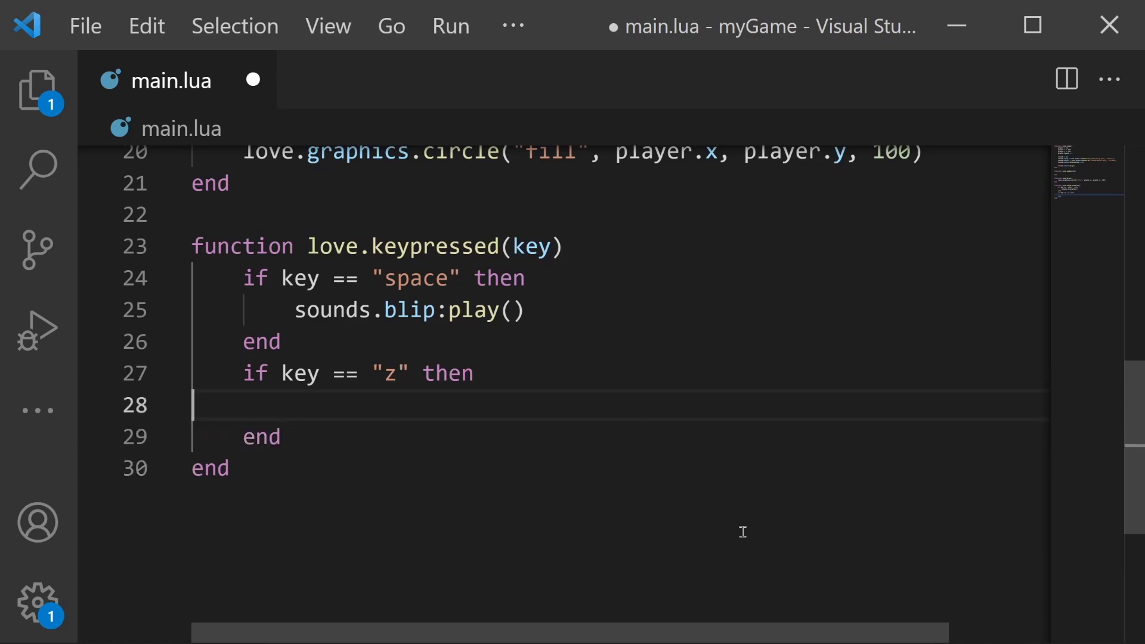
text(sound)
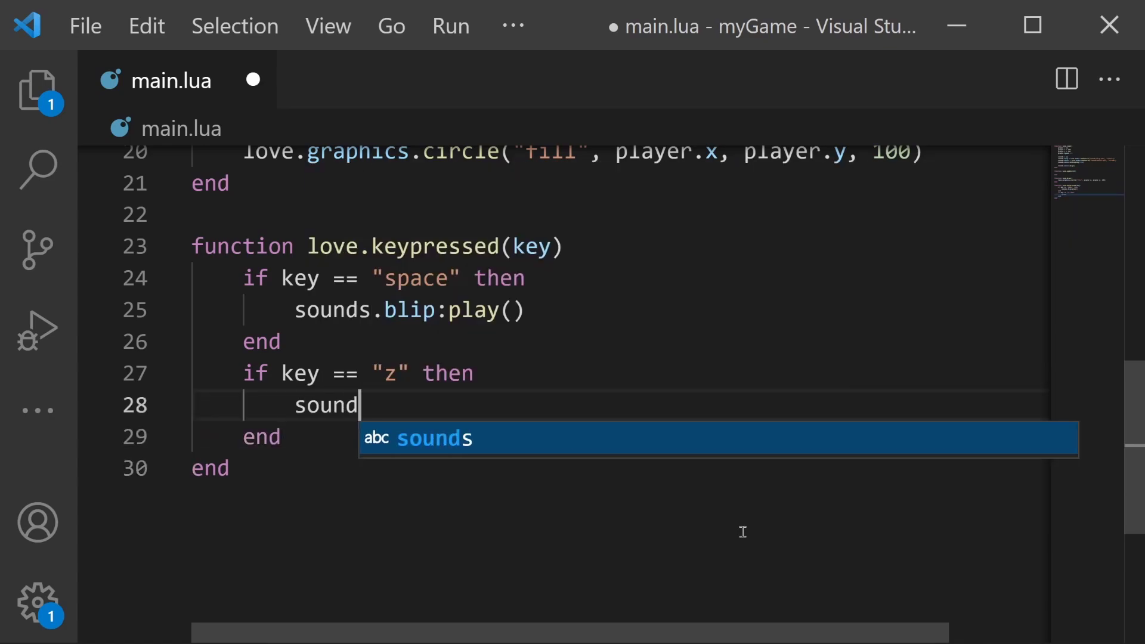
text(s.music:)
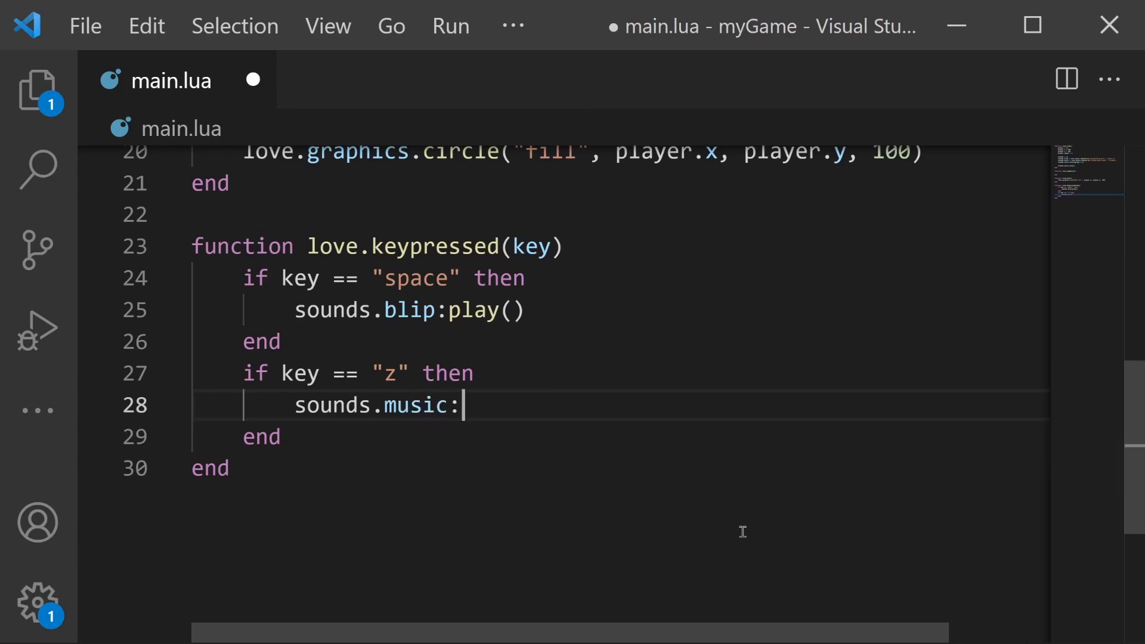
text(stop())
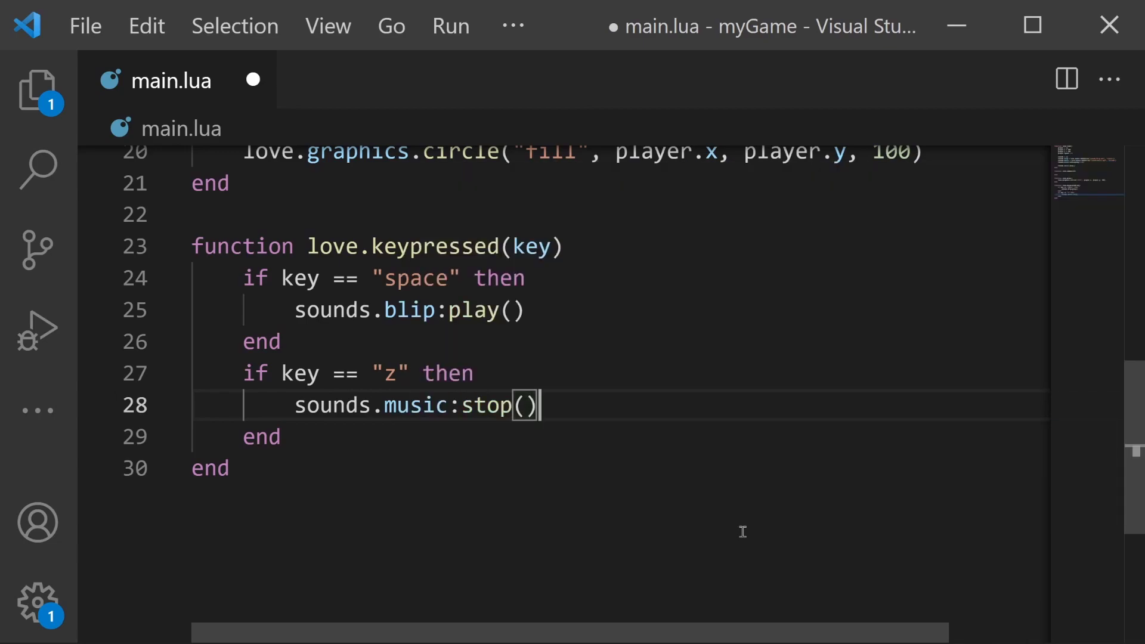
key(ctrl+s)
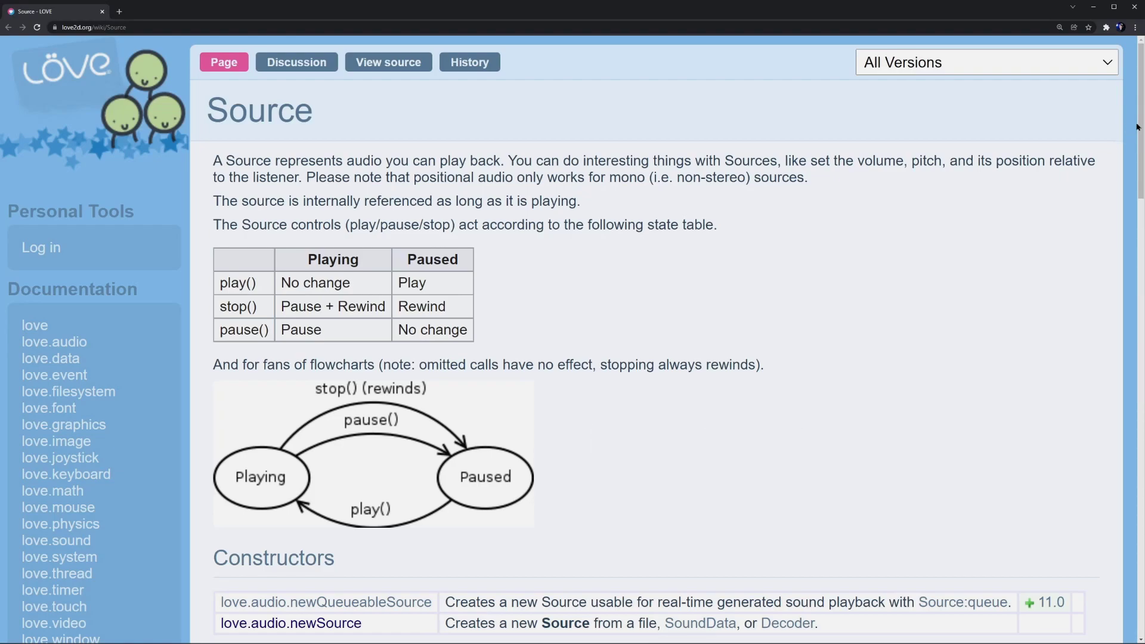
Step: Scroll the Source Functions table down to Source:setLooping and highlight Source:setPitch
scroll(down, 3)
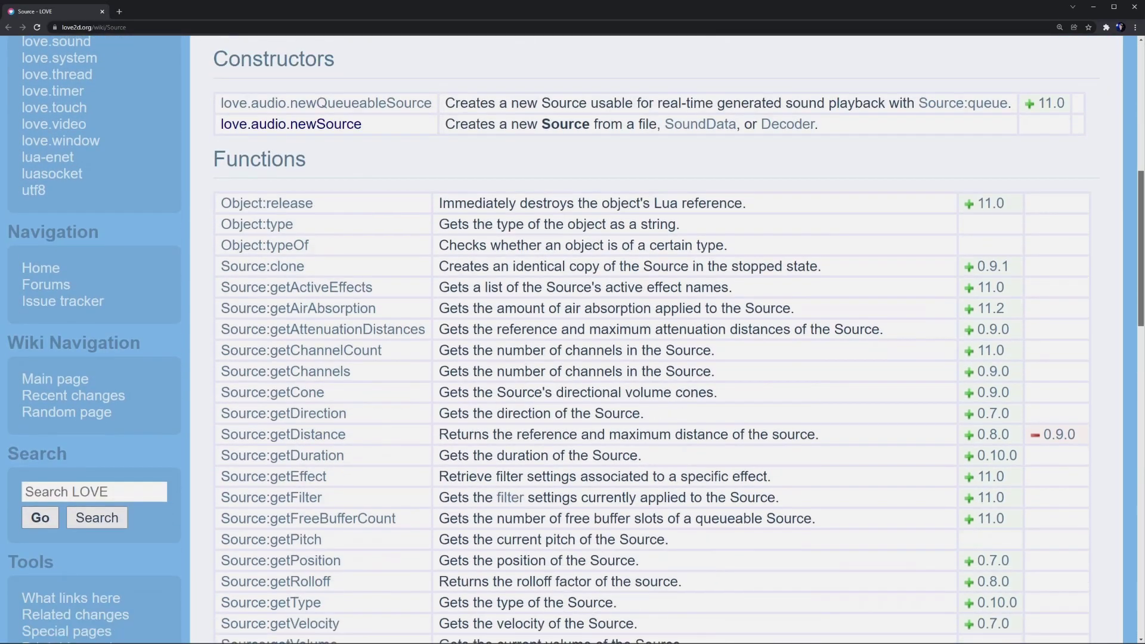
scroll(down, 3)
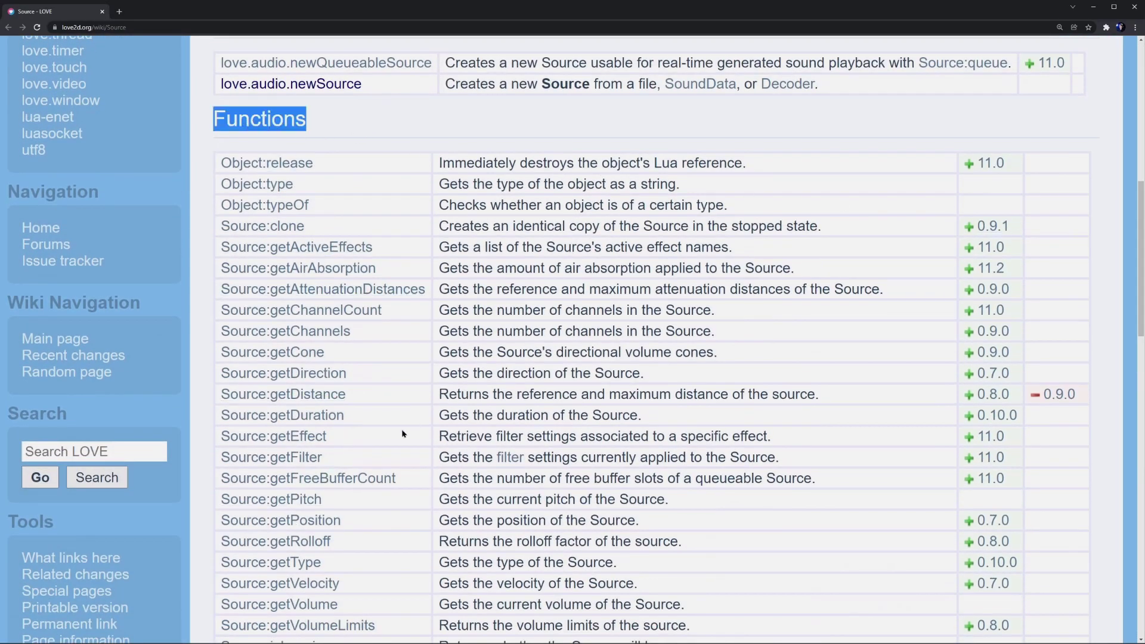
scroll(down, 3)
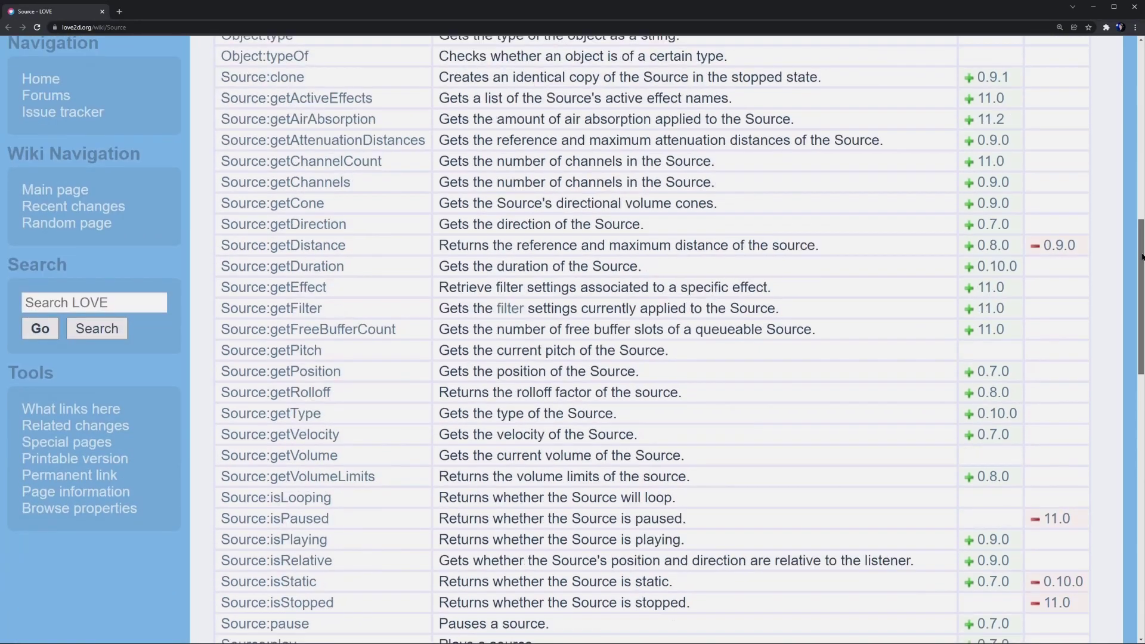
scroll(down, 3)
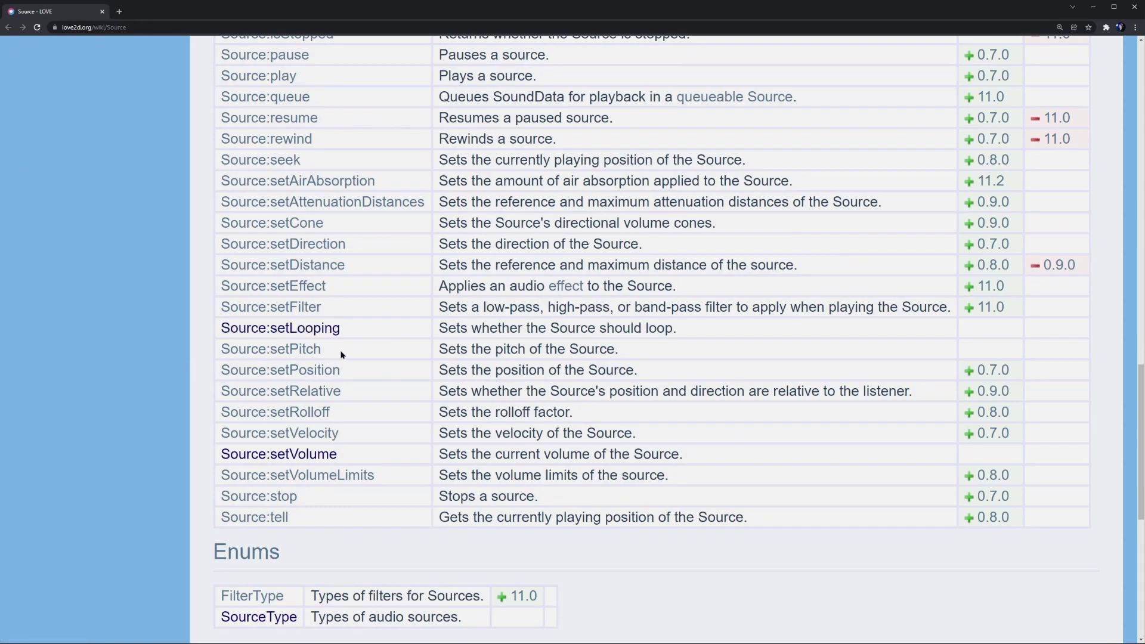
double_click(270, 349)
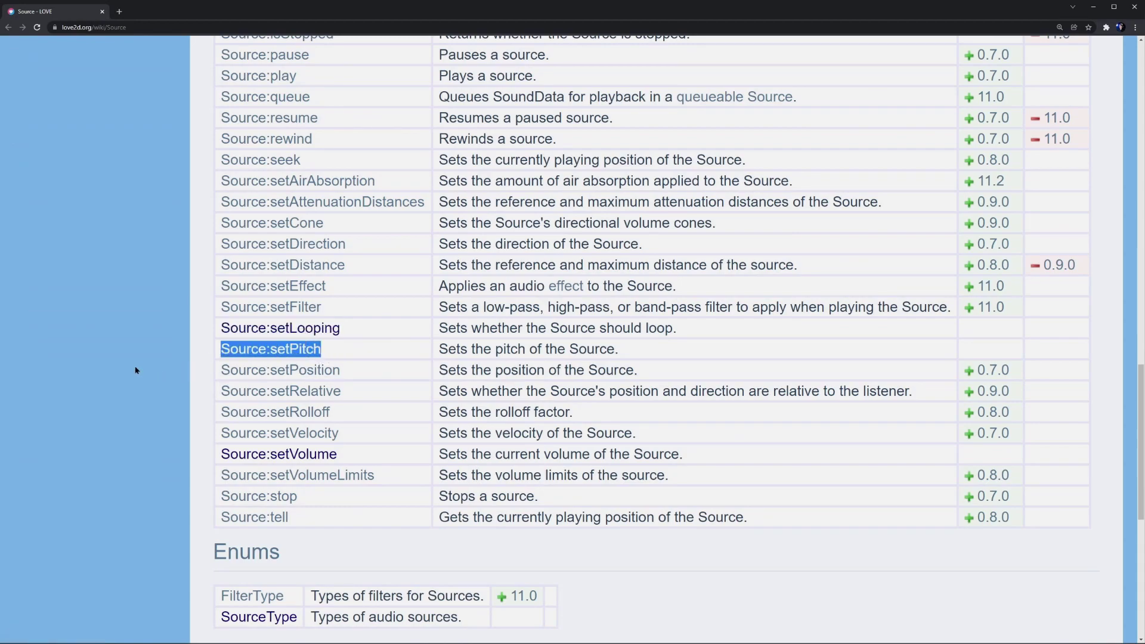